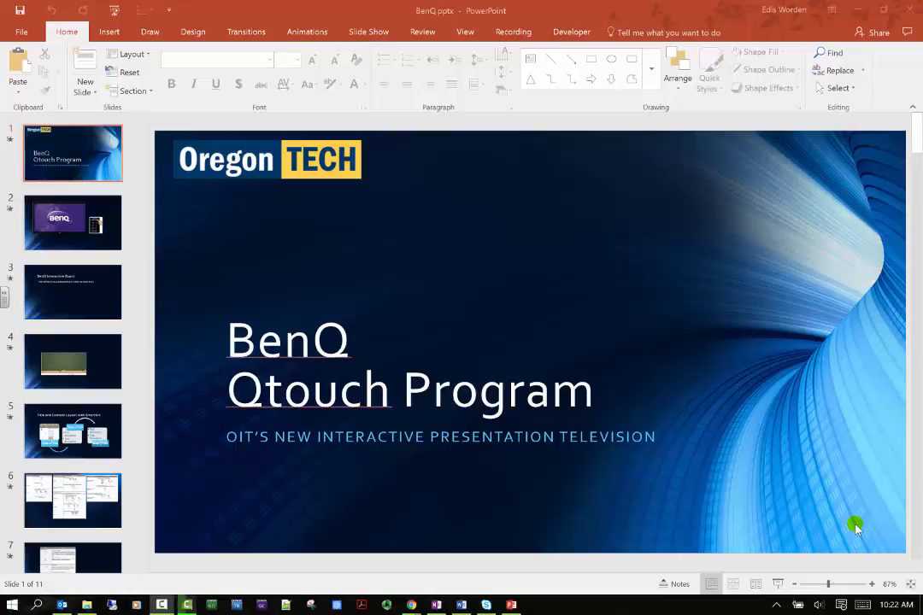
pyautogui.moveTo(752, 605)
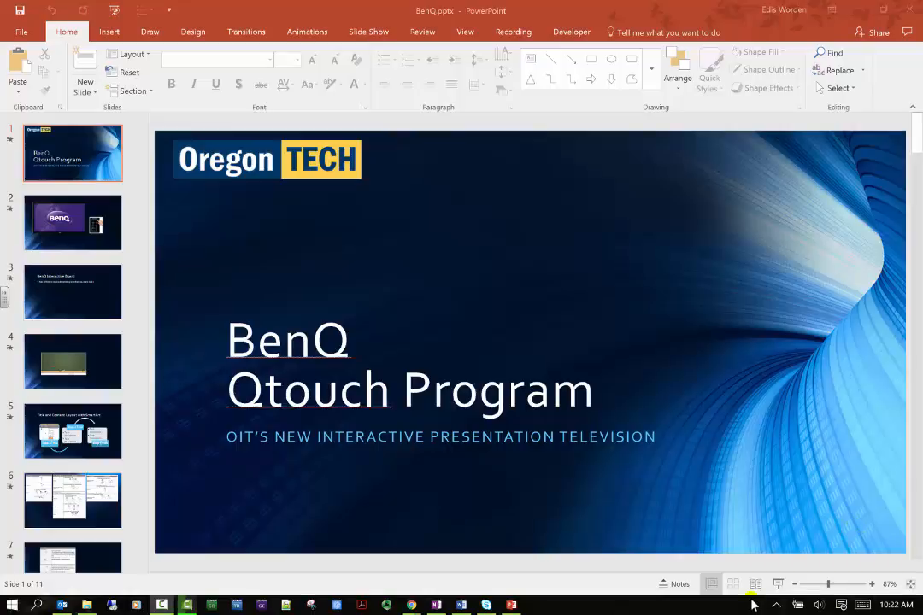
pyautogui.moveTo(726, 612)
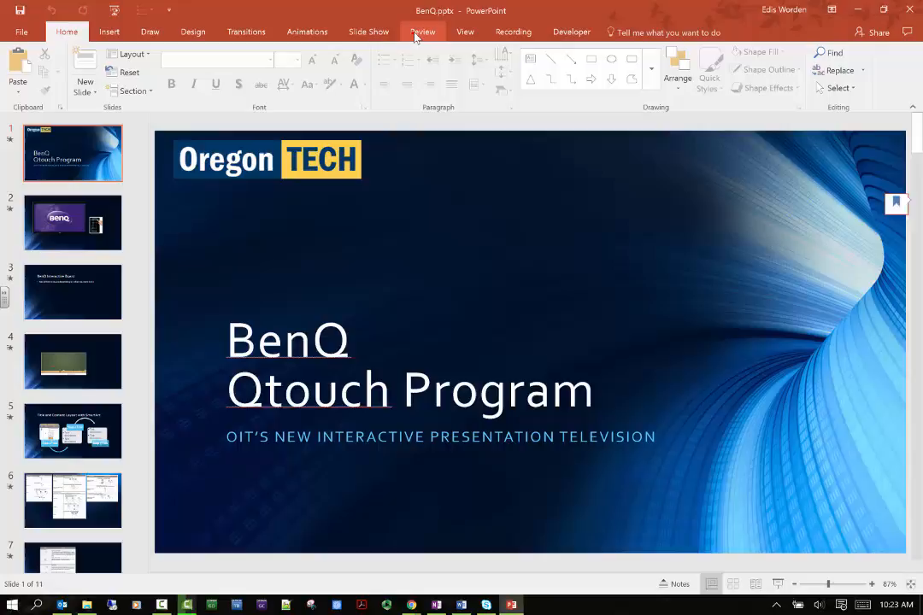
# - Show the Review ribbon and select the word Program in the BenQ Qtouch Program title
pyautogui.click(422, 31)
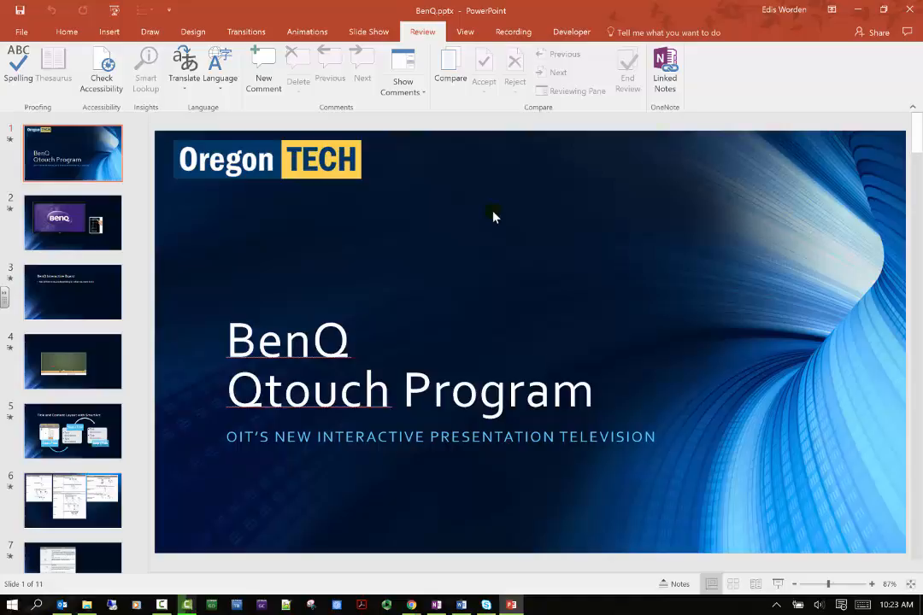
pyautogui.moveTo(444, 140)
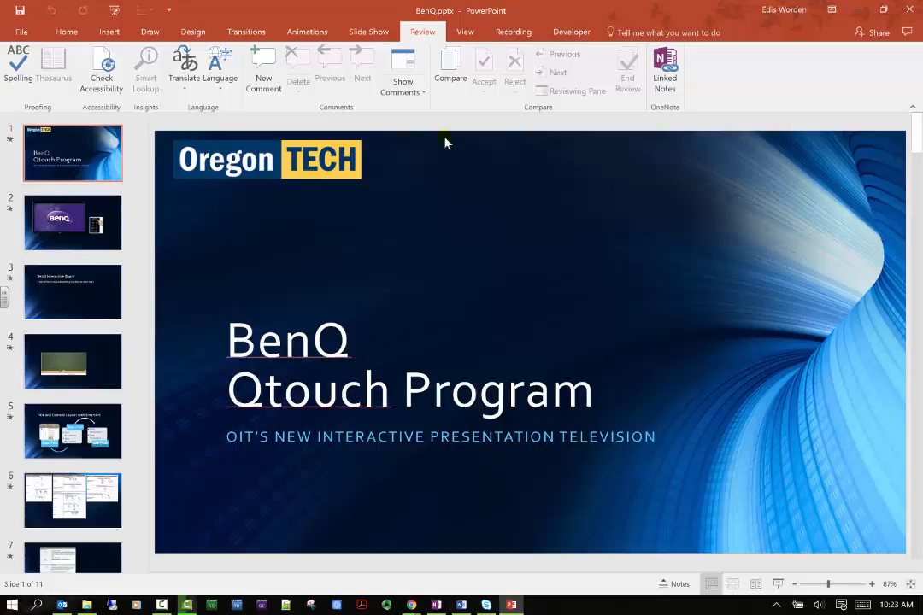
pyautogui.moveTo(19, 68)
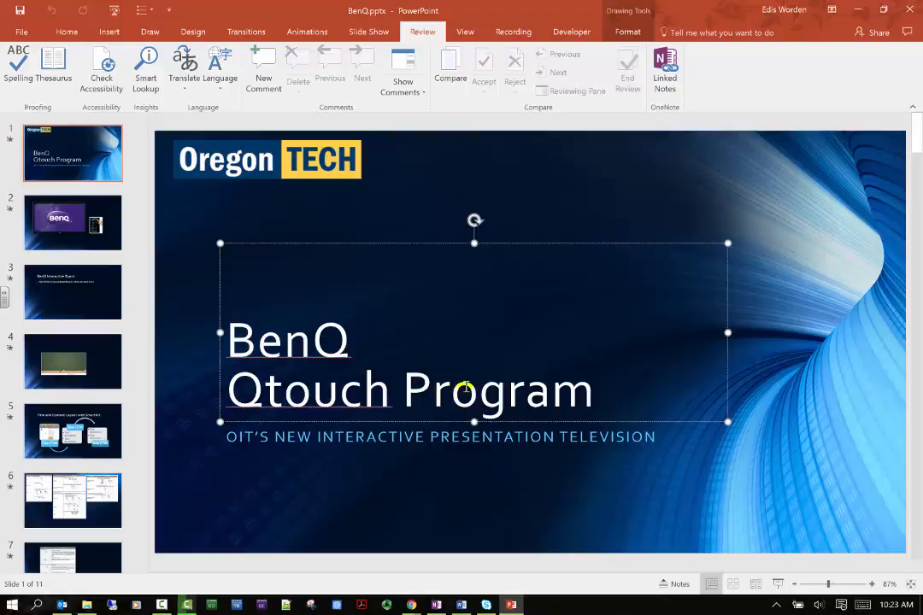
pyautogui.moveTo(55, 68)
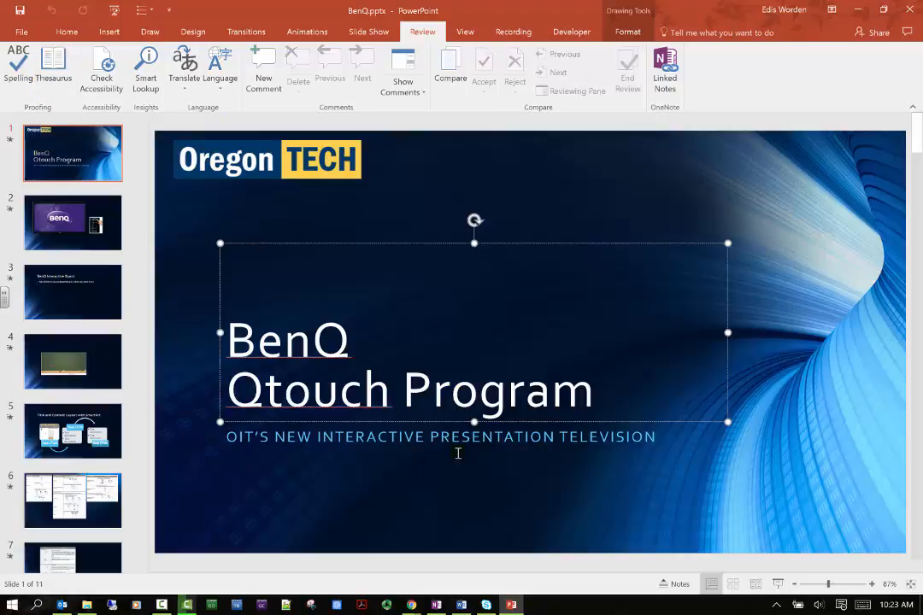
pyautogui.doubleClick(495, 391)
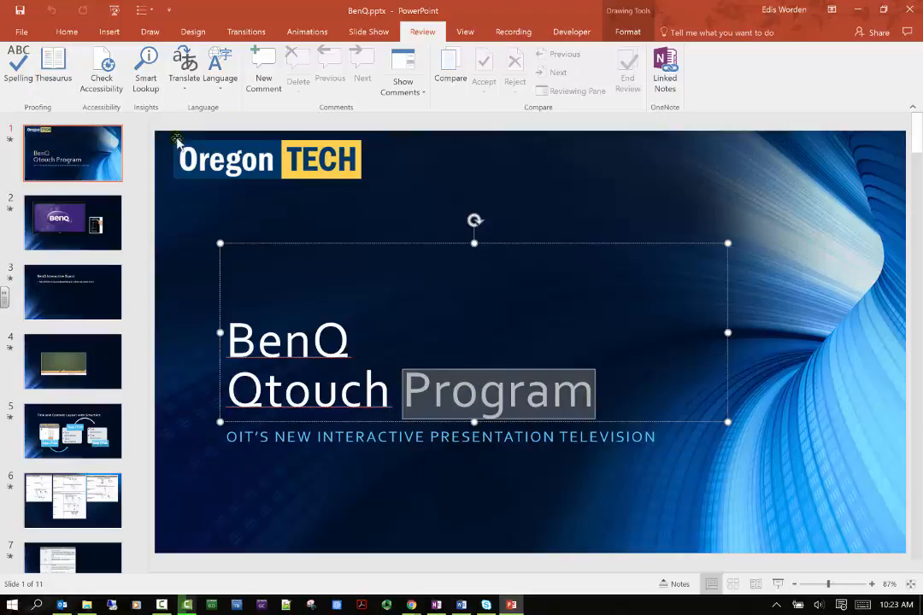
pyautogui.click(53, 69)
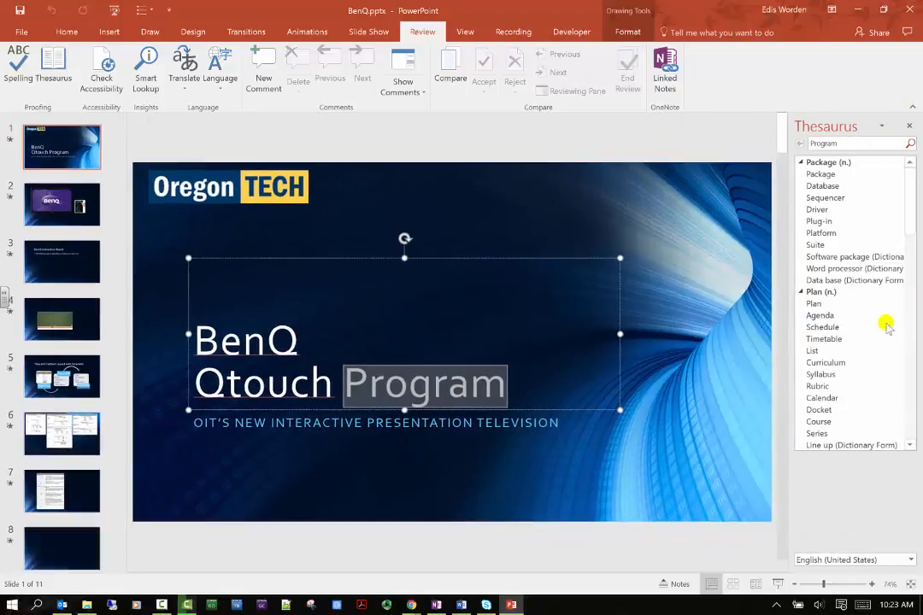
pyautogui.moveTo(902, 308)
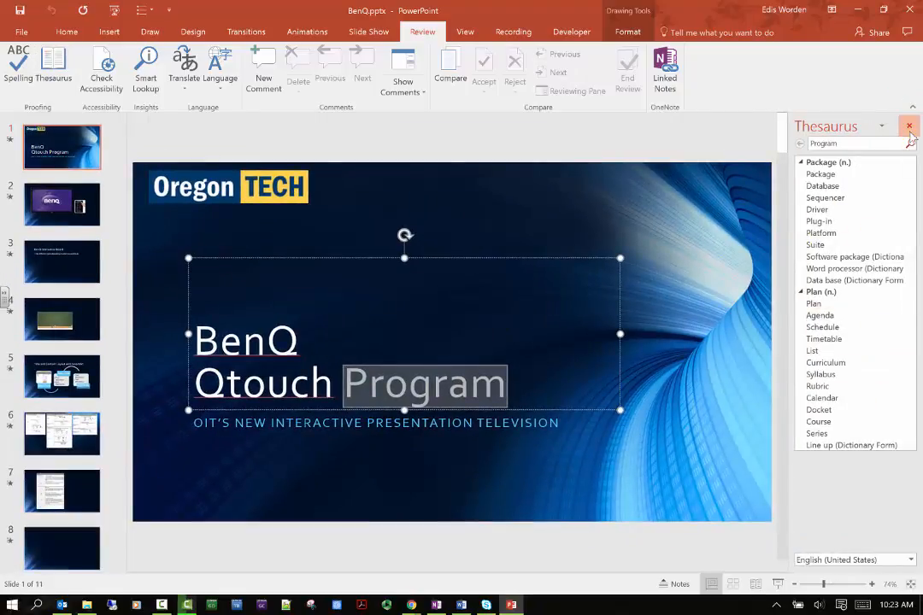
pyautogui.click(909, 127)
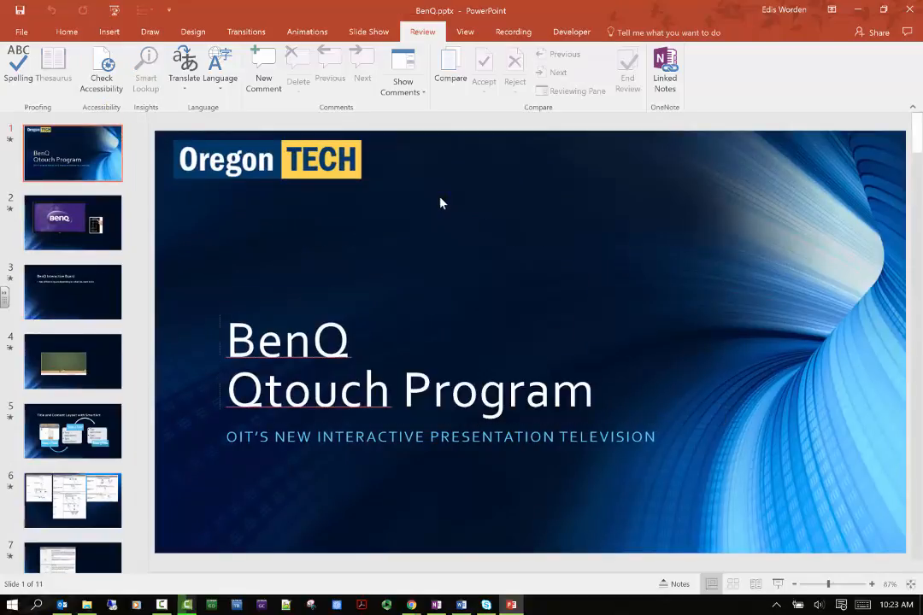
pyautogui.click(101, 69)
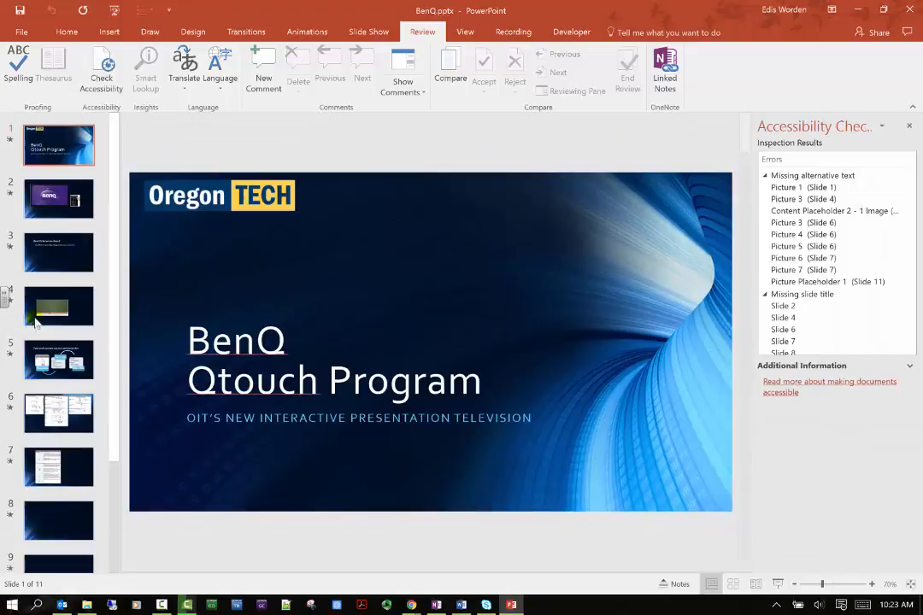
pyautogui.scroll(-3)
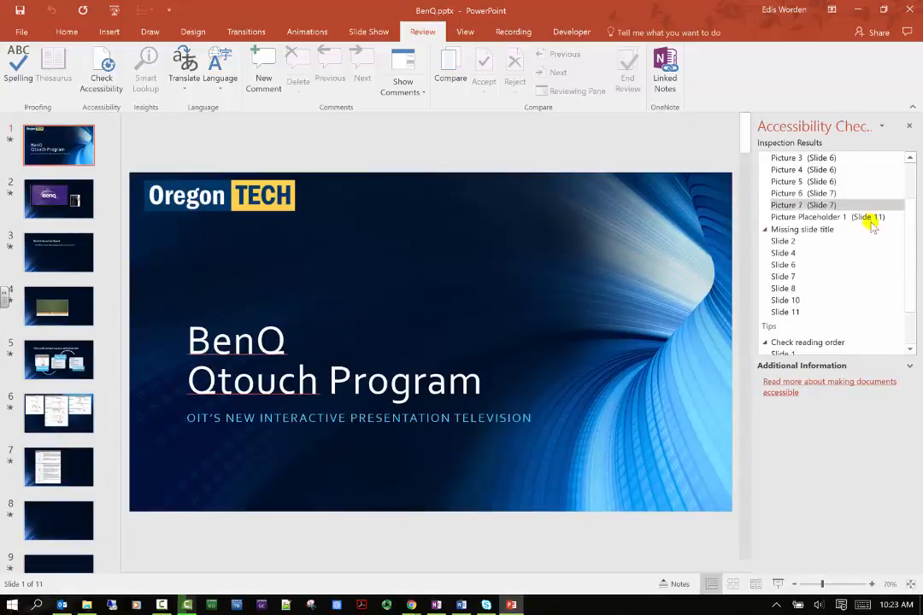
pyautogui.scroll(3)
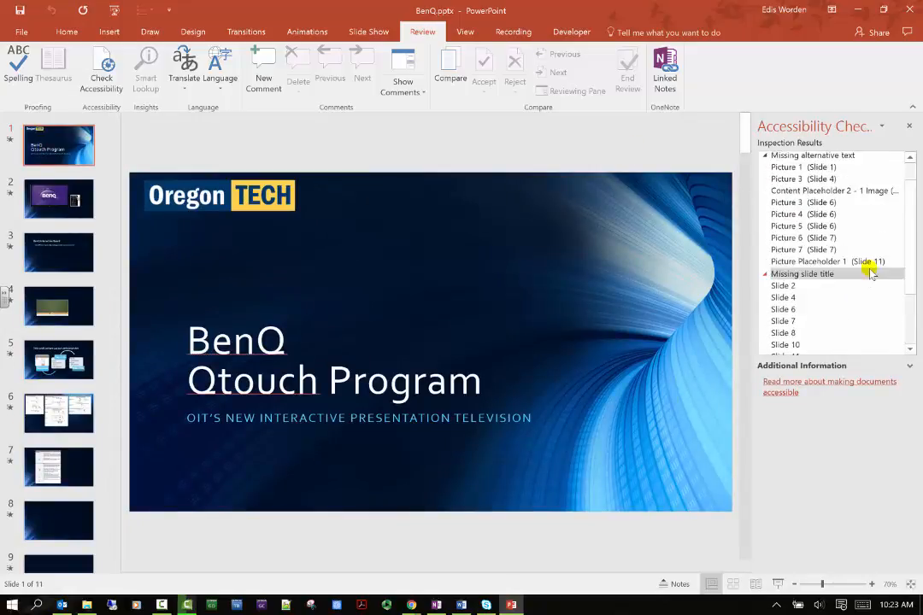
pyautogui.scroll(3)
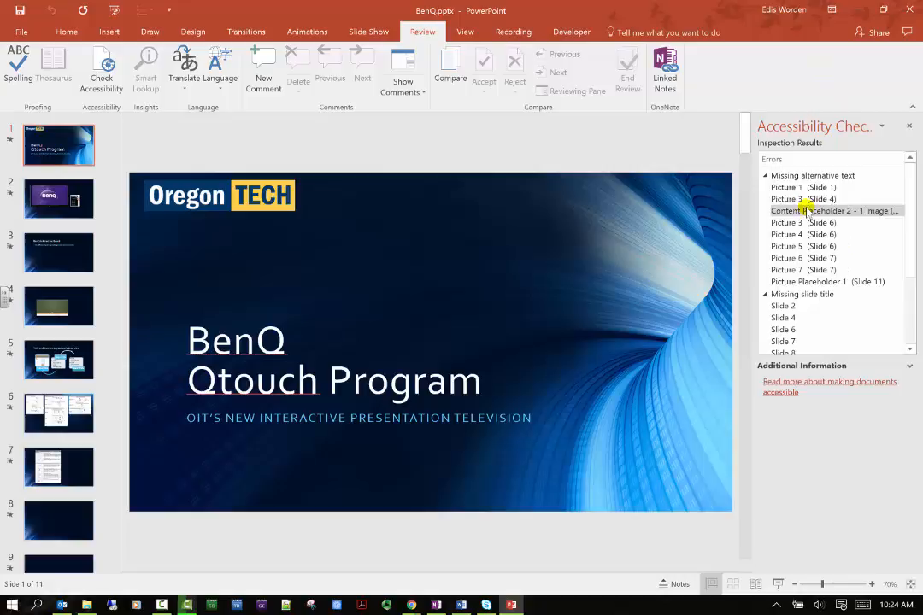
pyautogui.click(801, 186)
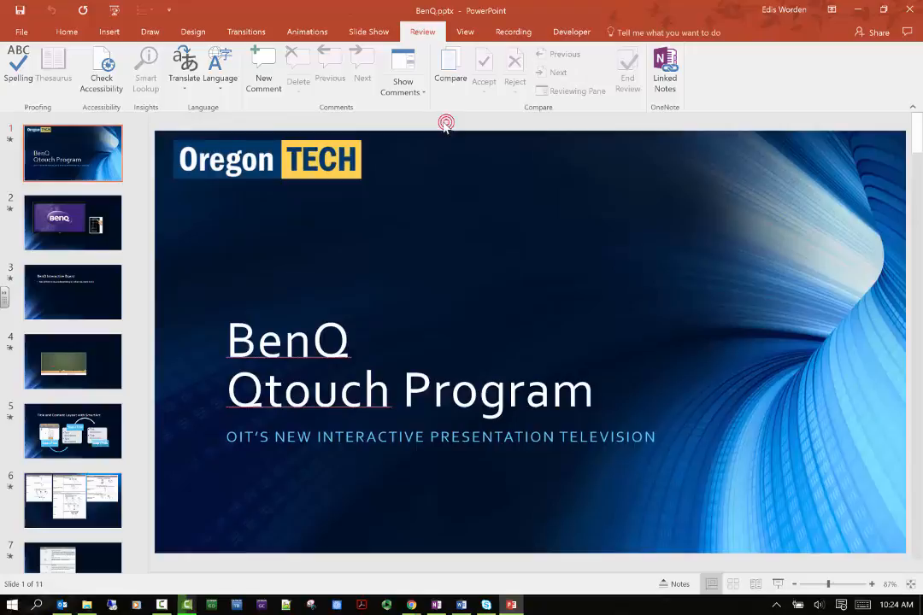
# - Select the Oregon TECH logo, then the subtitle text box, and show its Translate options
pyautogui.click(267, 164)
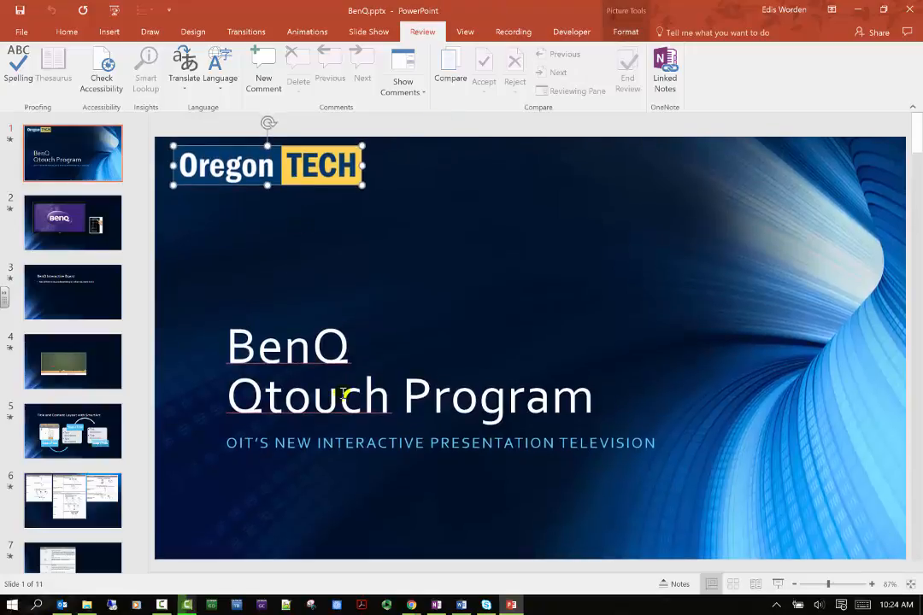
pyautogui.click(441, 441)
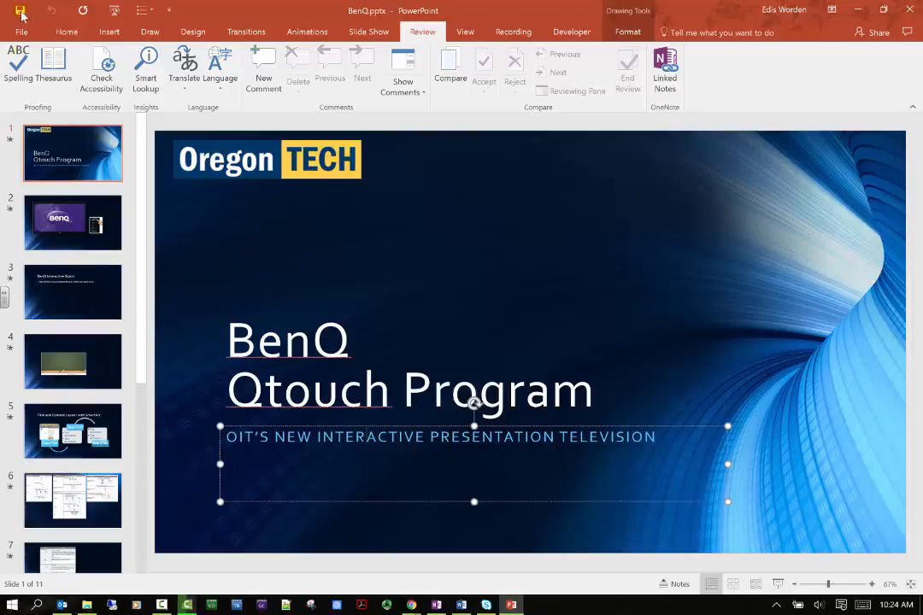
pyautogui.moveTo(145, 69)
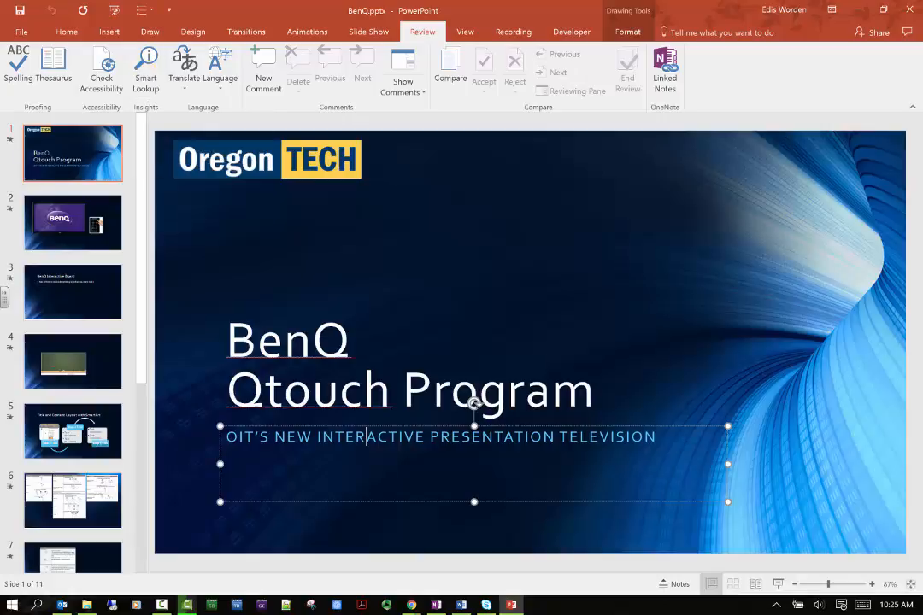
pyautogui.click(184, 67)
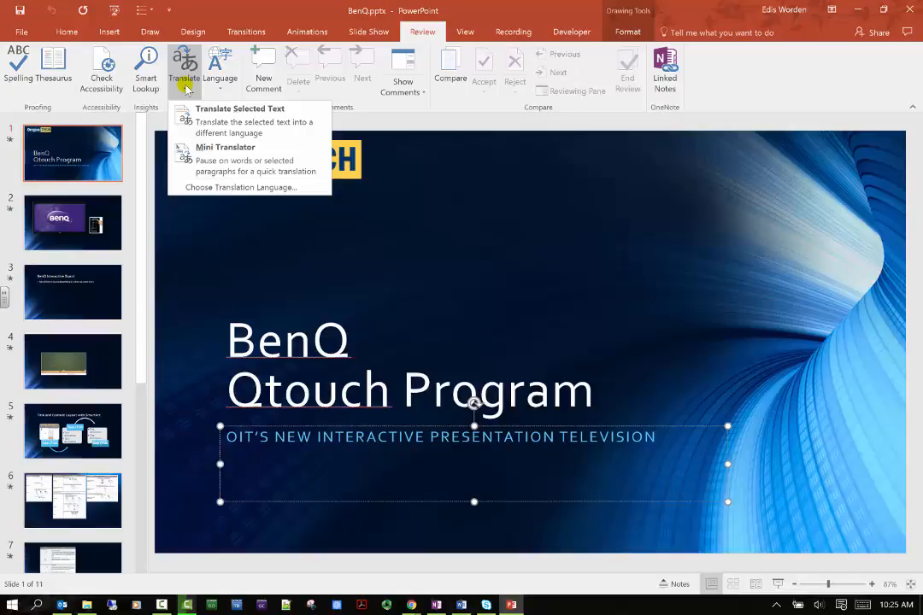
# - Dismiss the Translate menu, leaving the subtitle text unchanged
pyautogui.click(428, 247)
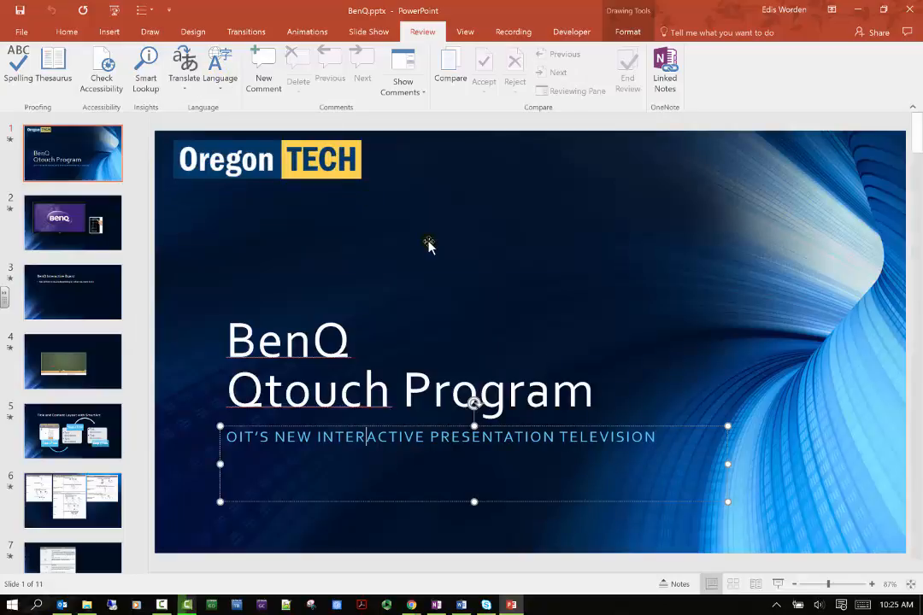
pyautogui.moveTo(412, 236)
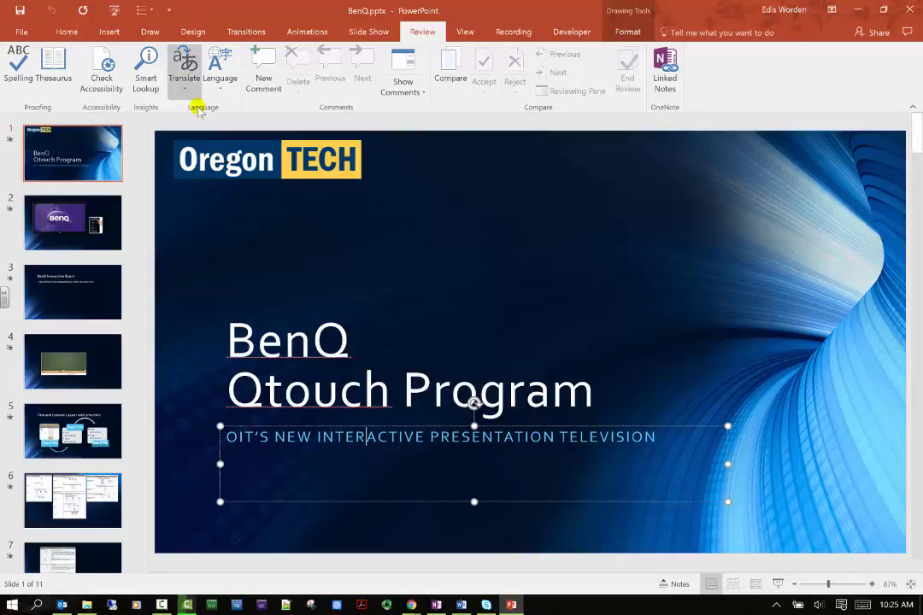
pyautogui.moveTo(219, 68)
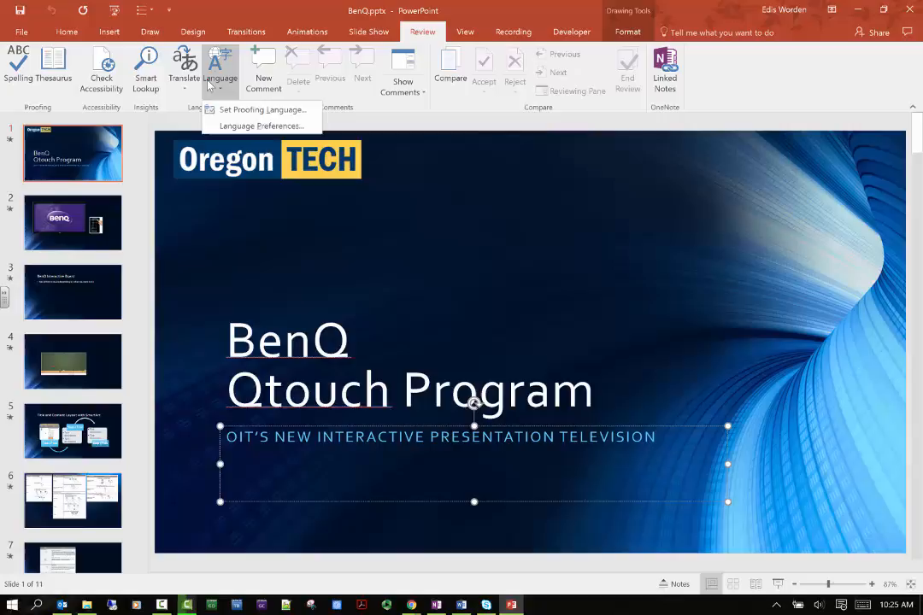
pyautogui.click(259, 127)
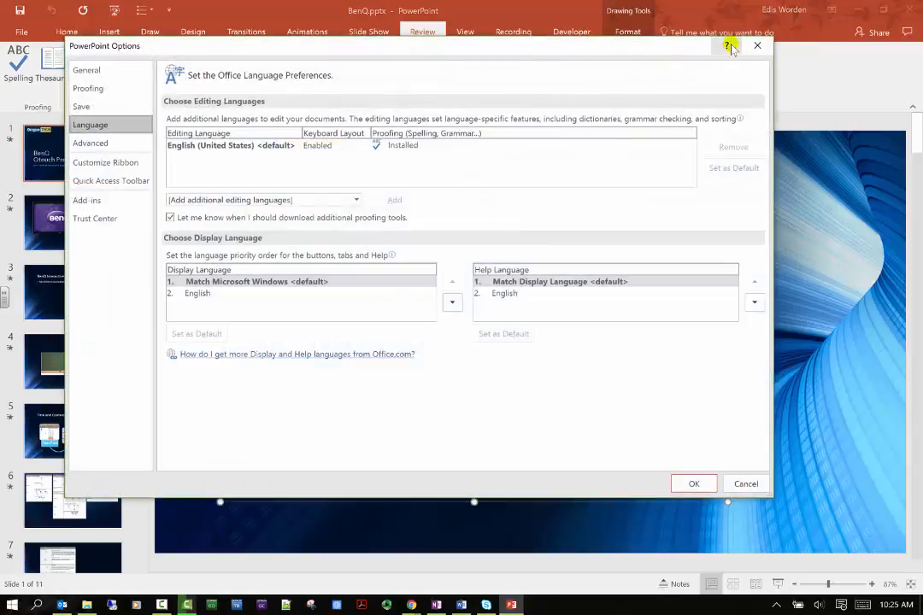
pyautogui.moveTo(140, 70)
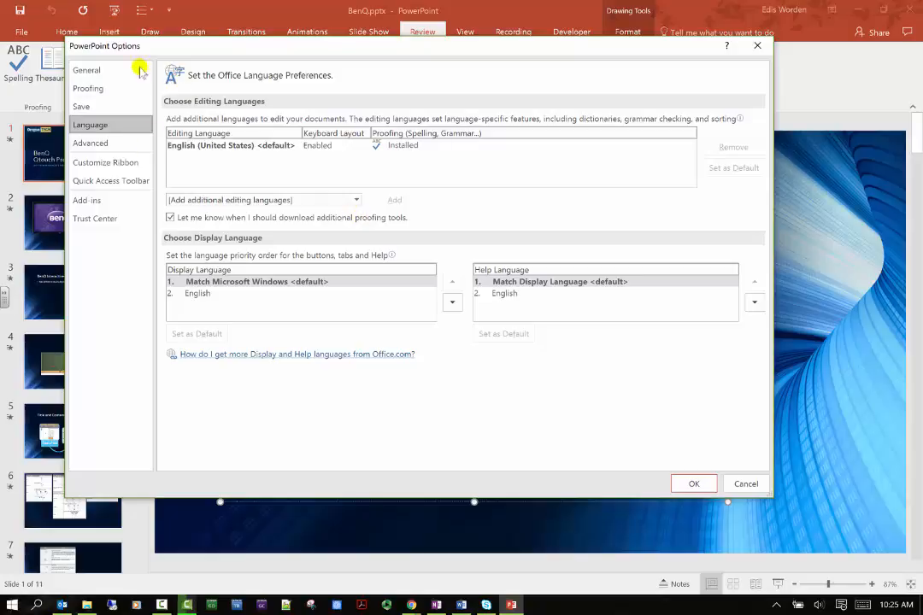
pyautogui.moveTo(41, 162)
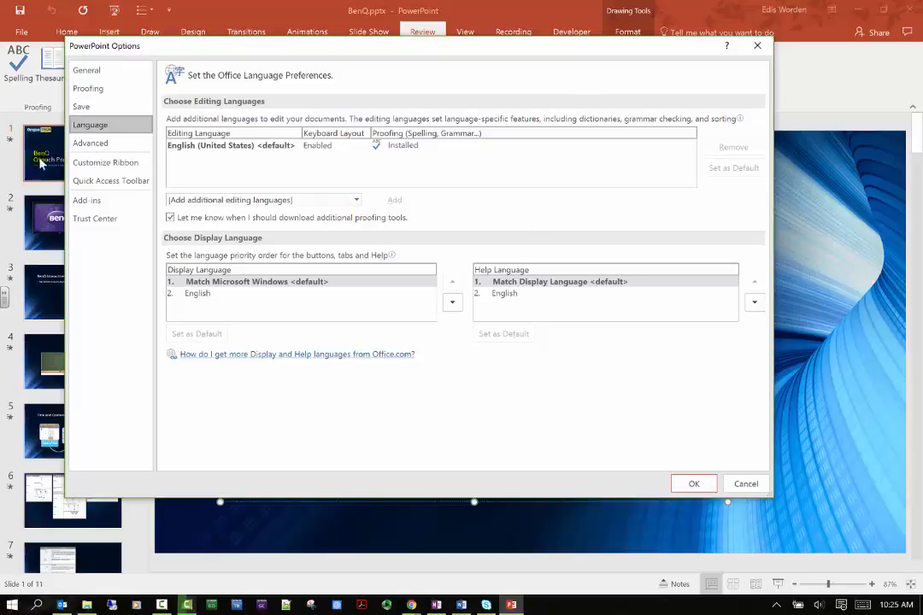
pyautogui.click(745, 484)
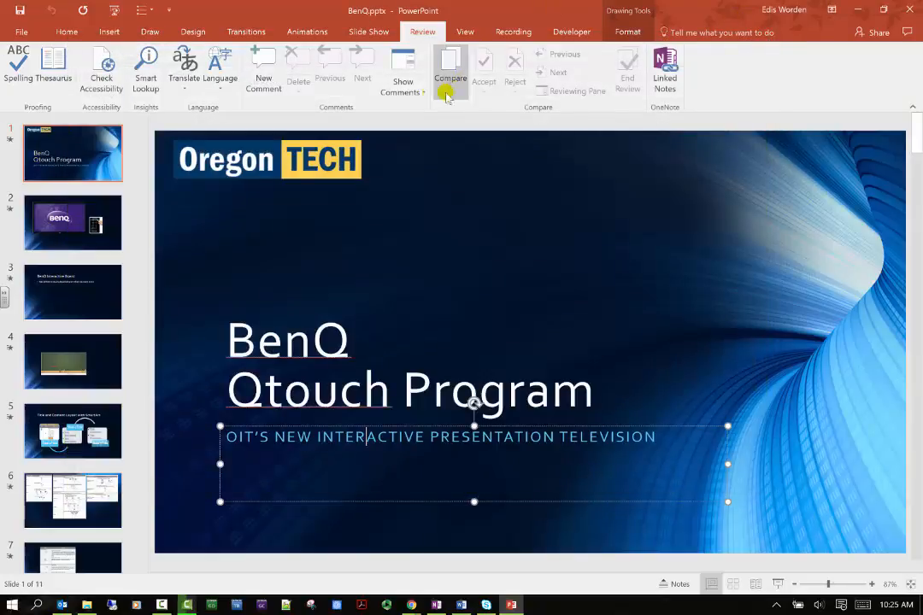
# - Add the comment 'I like Oregon Tech logo thanks for adding it' to the title slide
pyautogui.click(404, 68)
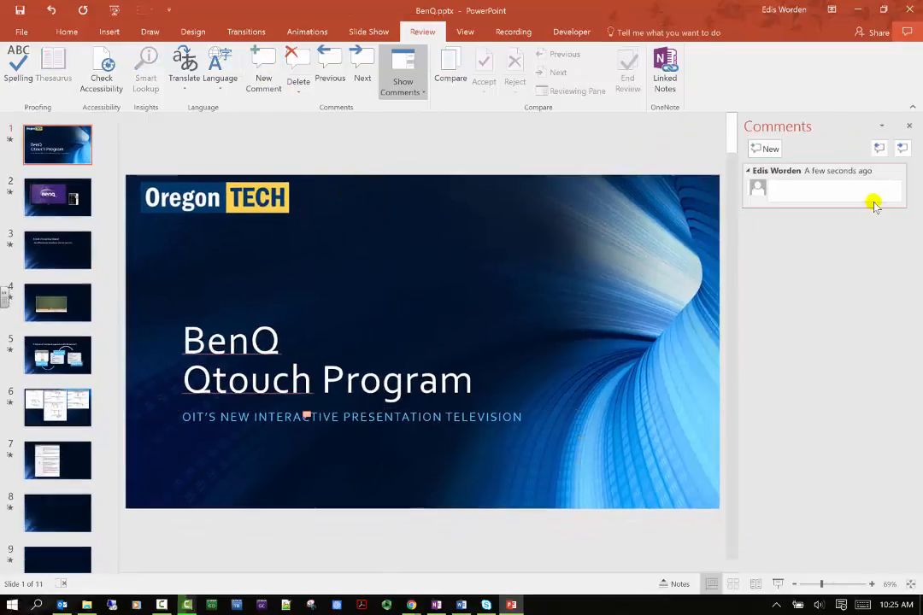
pyautogui.write('I like')
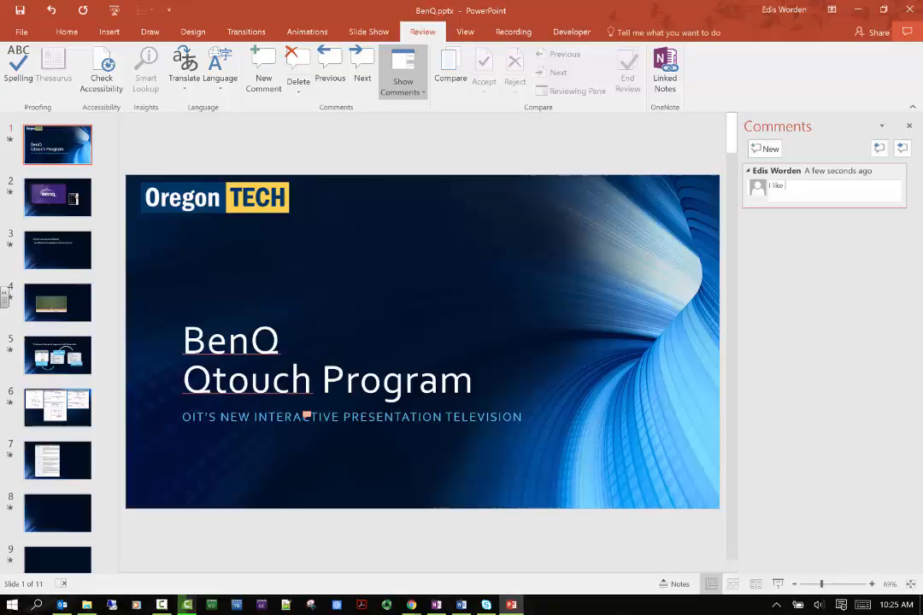
pyautogui.write('Oregon Tech')
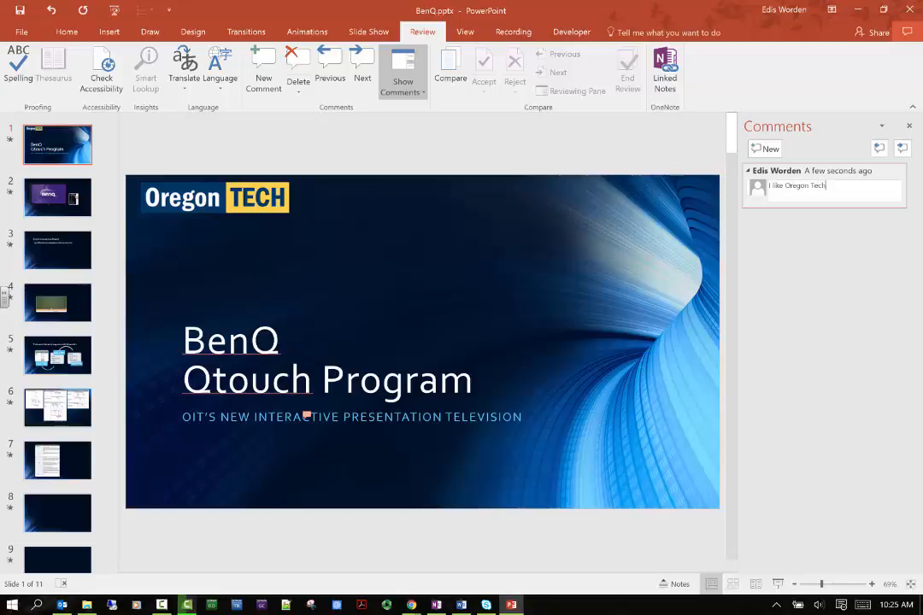
pyautogui.write('logo tha')
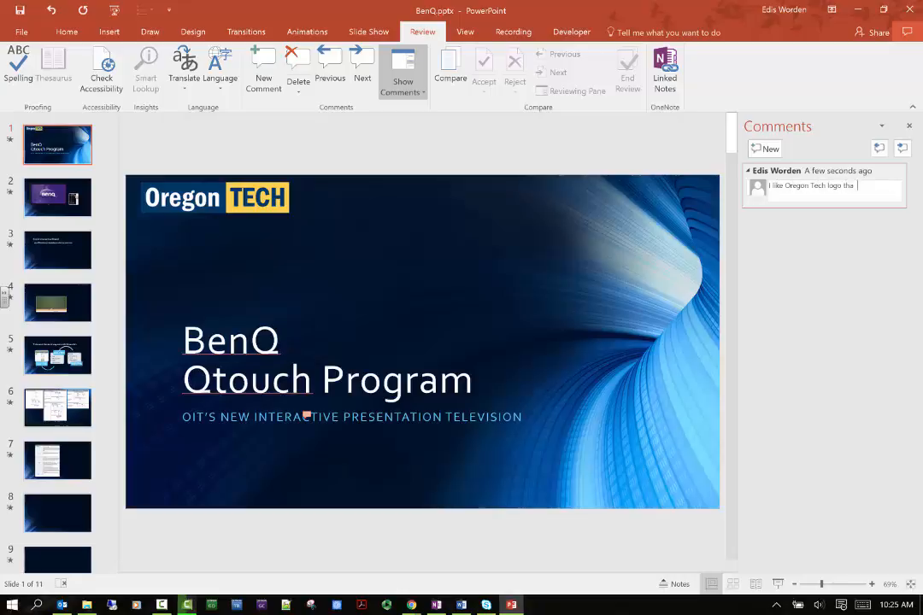
pyautogui.write('thanks for adding it.')
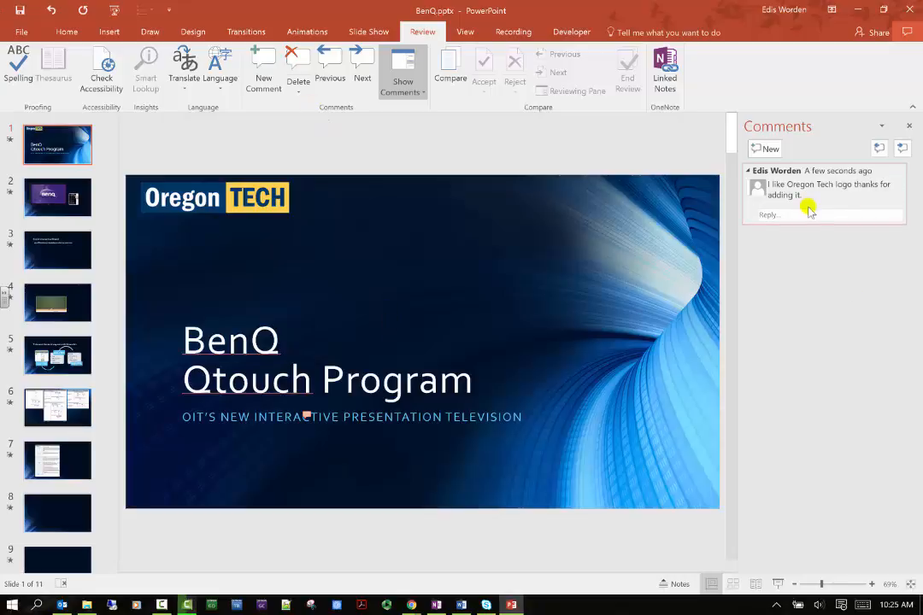
pyautogui.moveTo(904, 99)
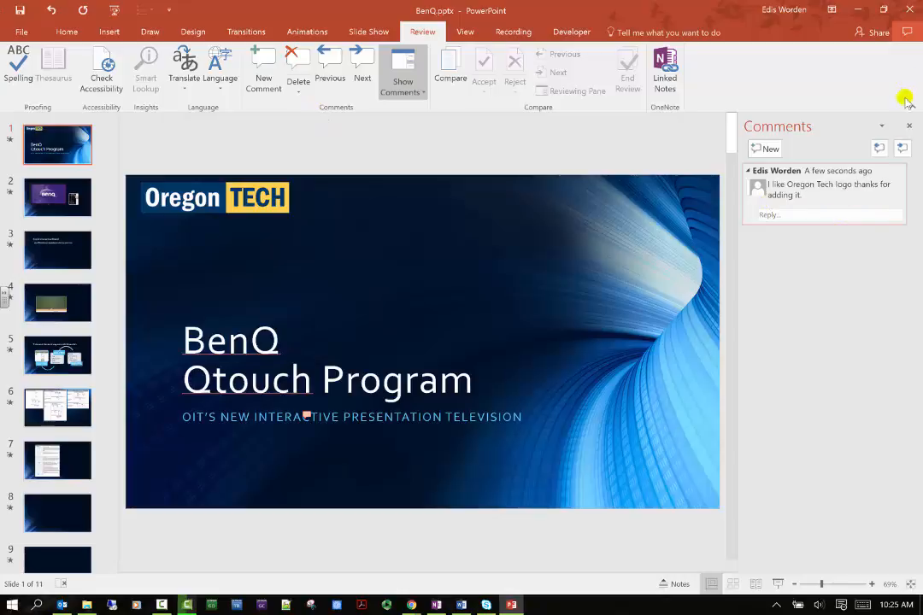
# - Hide the Comments pane, bring it back and dismiss the Show Comments options
pyautogui.click(909, 127)
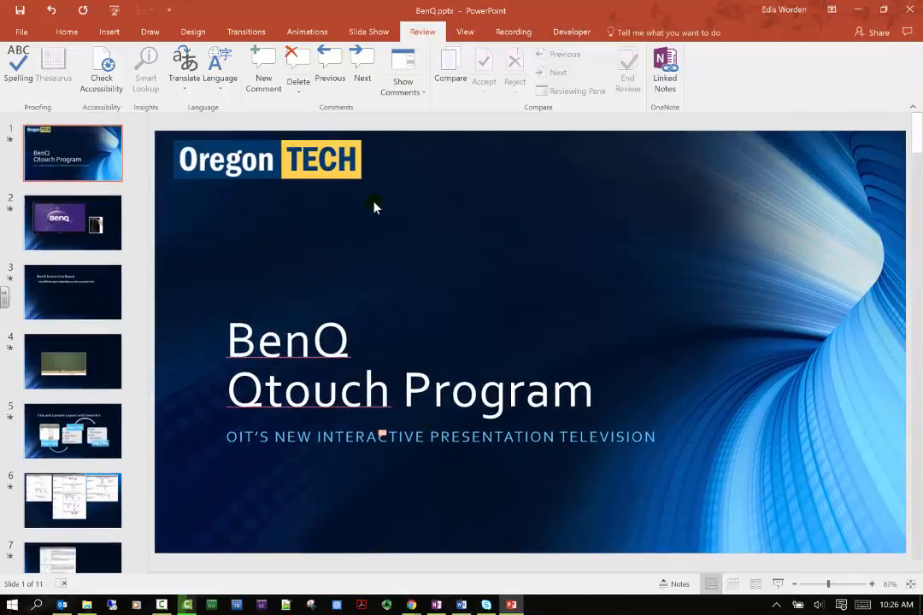
pyautogui.moveTo(301, 198)
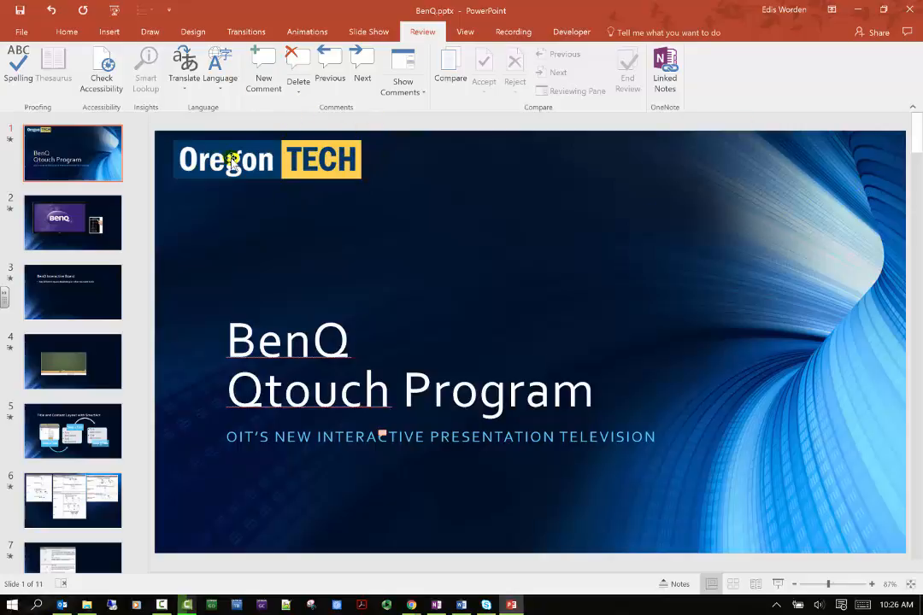
pyautogui.moveTo(451, 65)
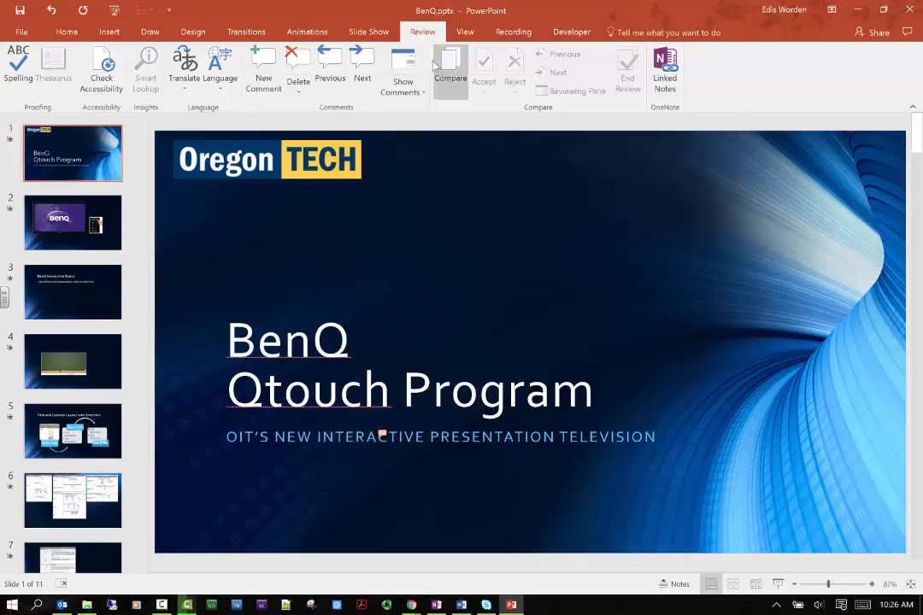
pyautogui.click(402, 68)
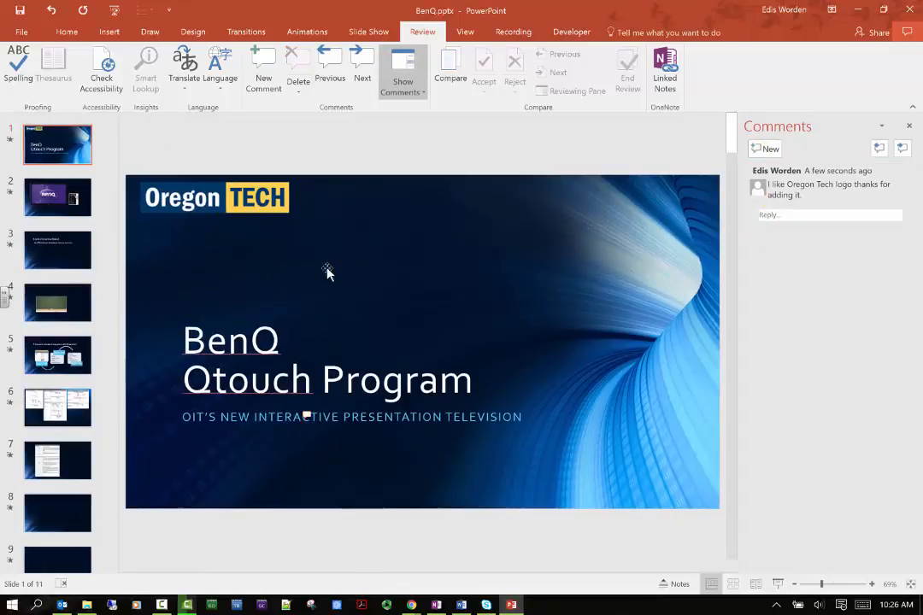
pyautogui.click(214, 198)
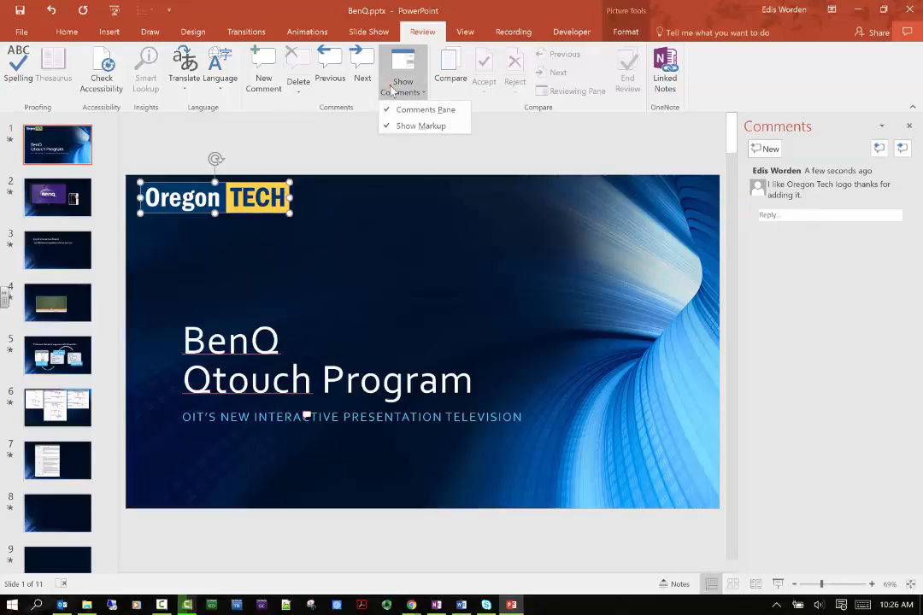
pyautogui.click(282, 212)
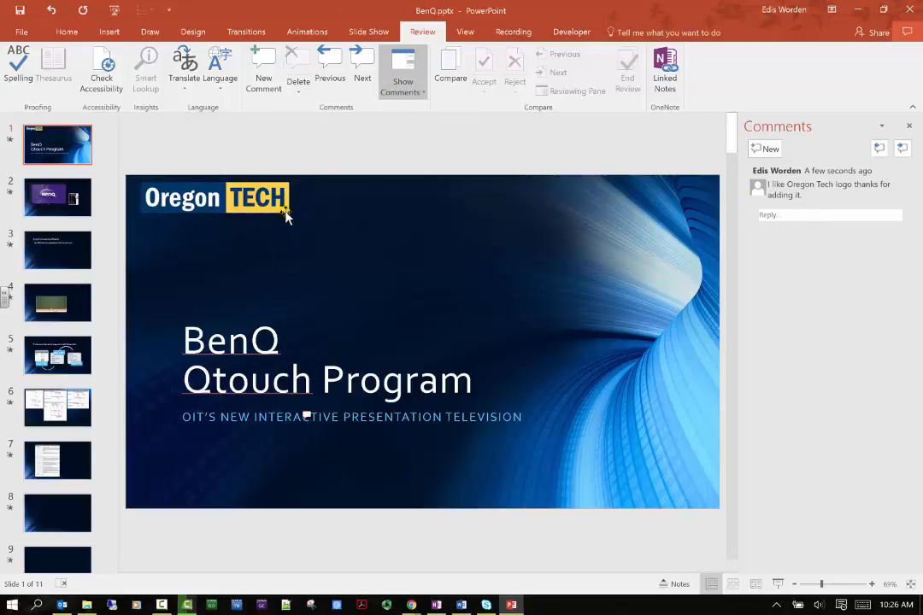
pyautogui.moveTo(246, 31)
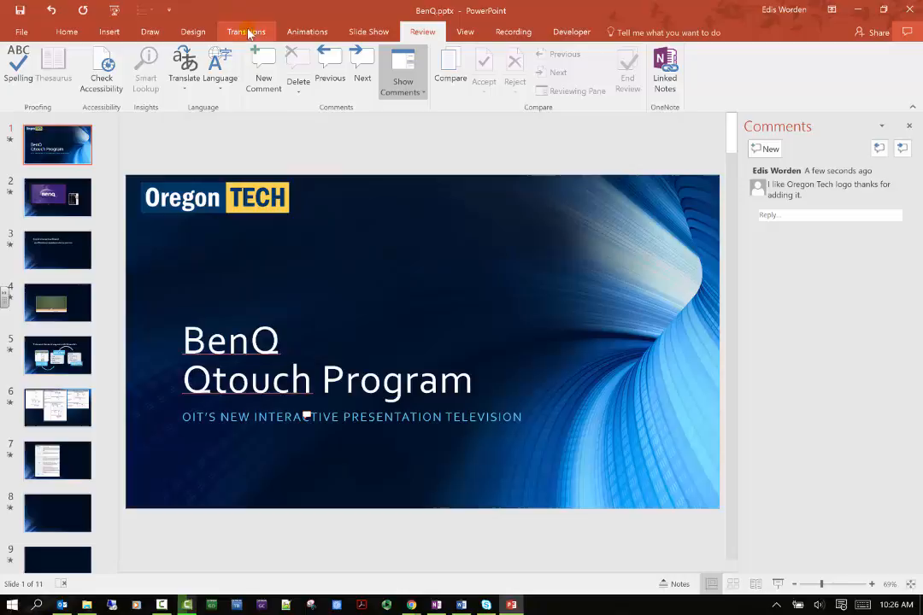
pyautogui.moveTo(193, 31)
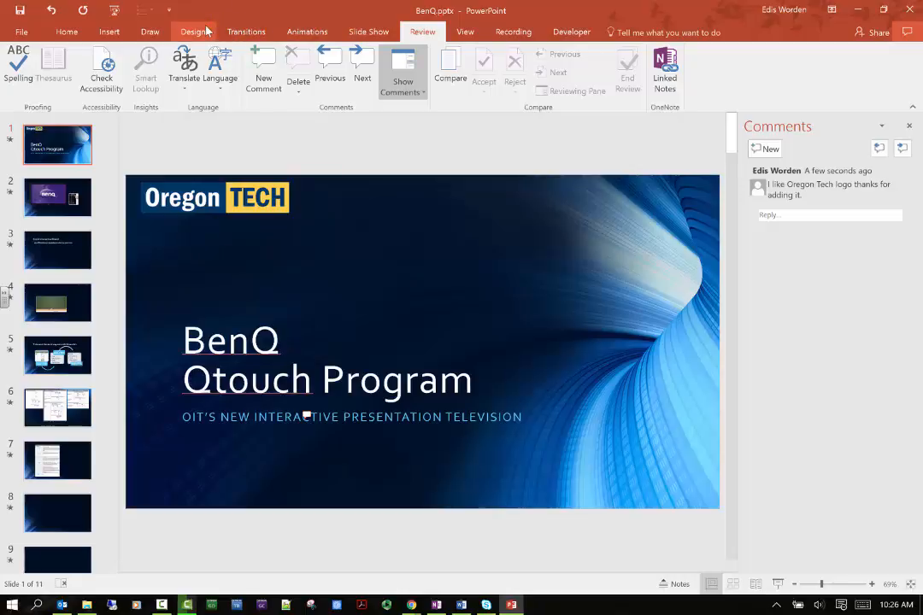
# - Preview the plain white and teal Design themes, then keep the original dark blue design
pyautogui.click(192, 31)
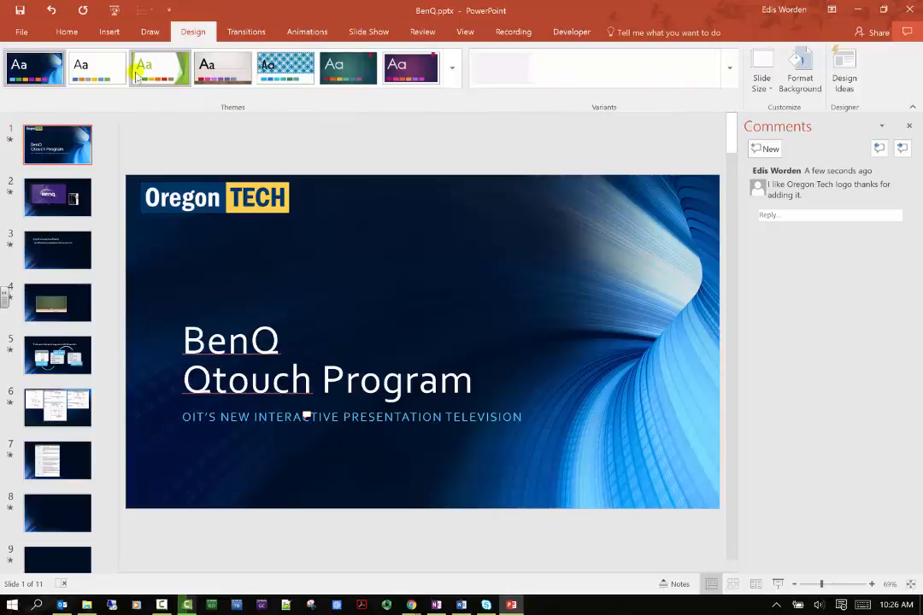
pyautogui.click(96, 67)
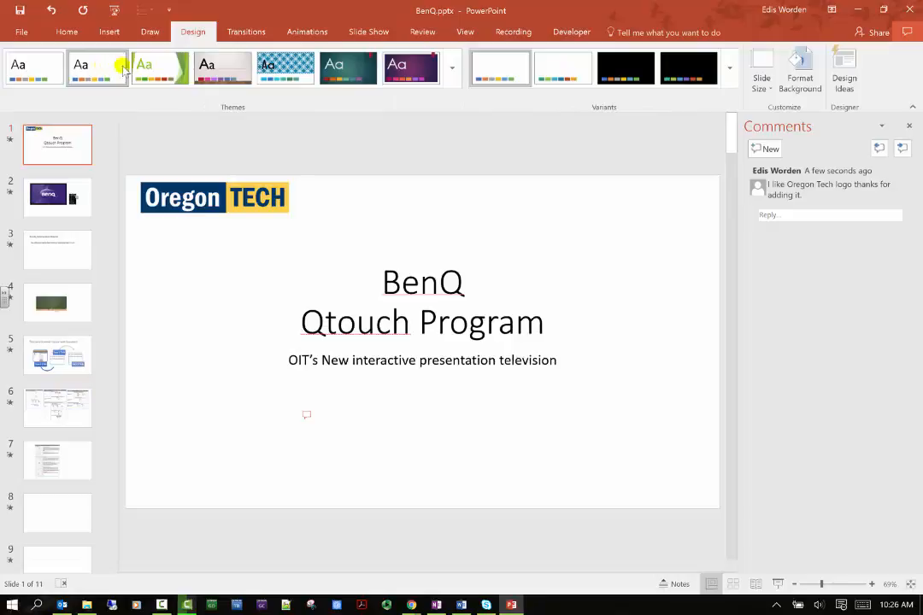
pyautogui.click(35, 69)
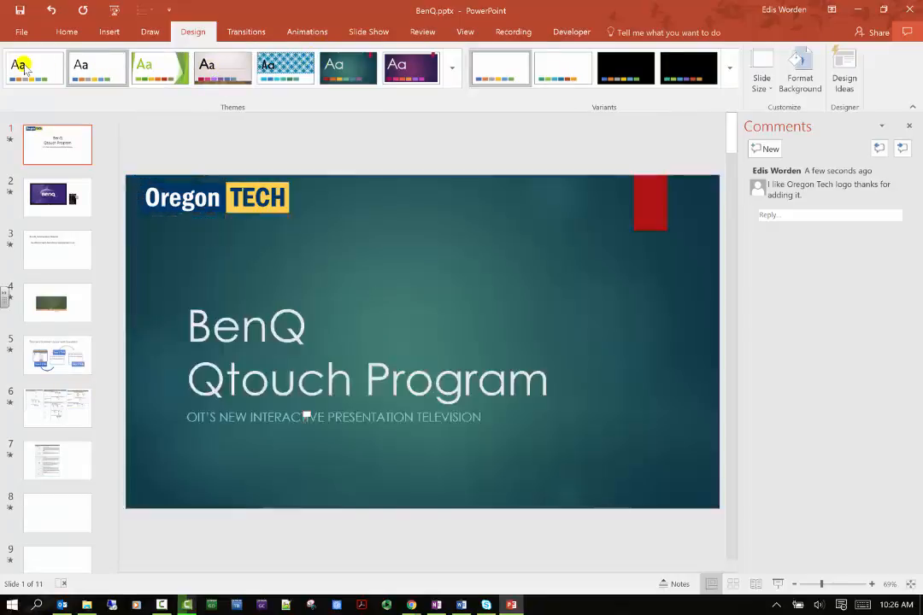
pyautogui.click(34, 68)
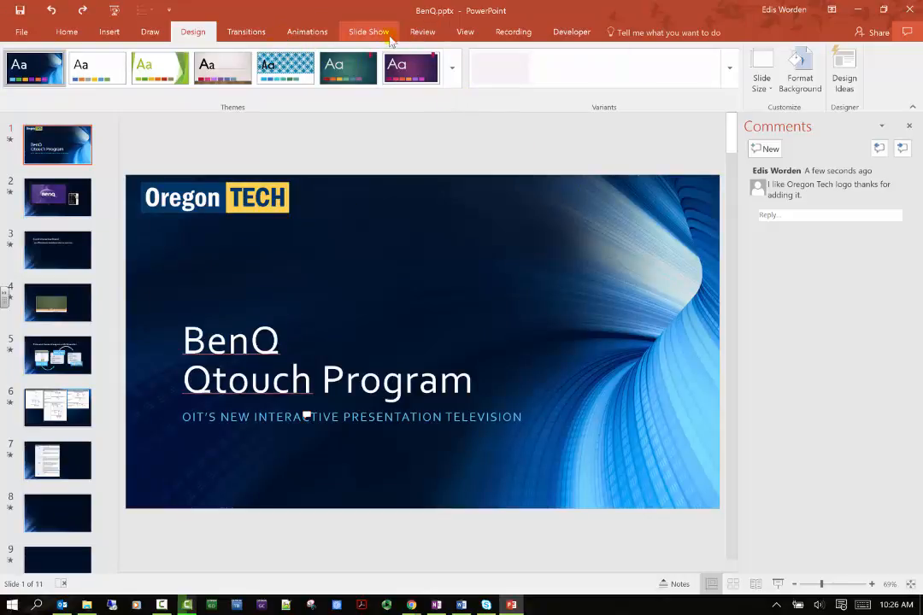
# - Toggle Show Comments on the Review ribbon and close the Comments pane
pyautogui.click(422, 31)
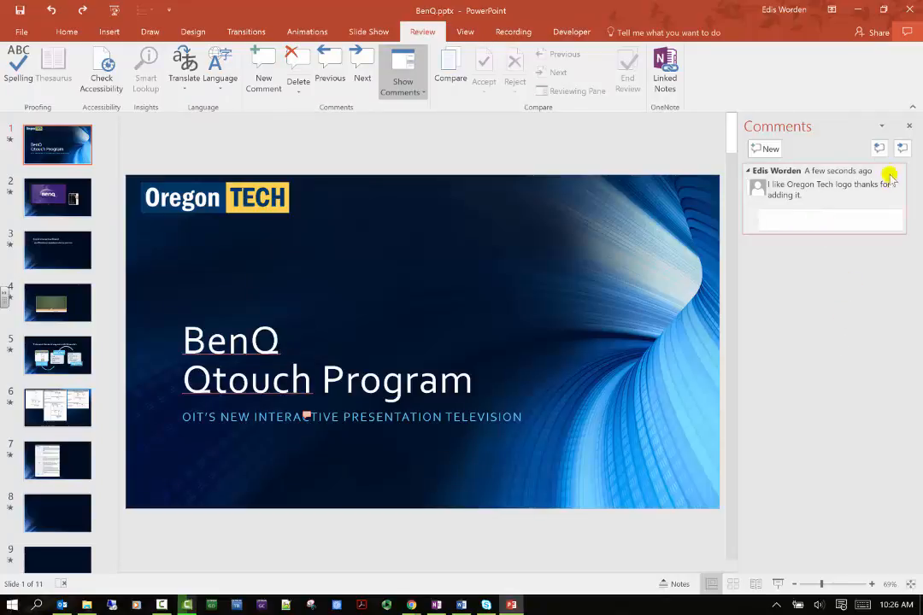
pyautogui.click(909, 126)
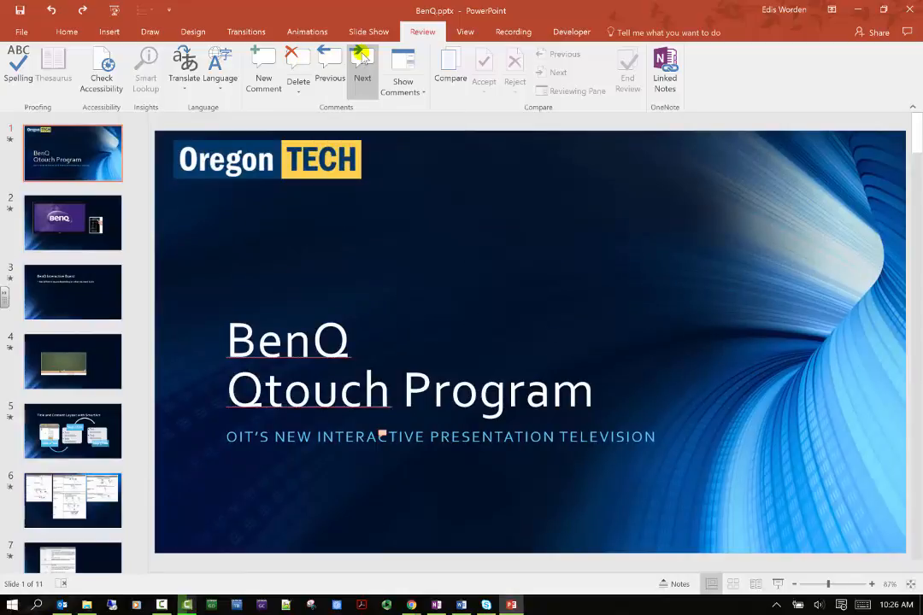
pyautogui.click(404, 71)
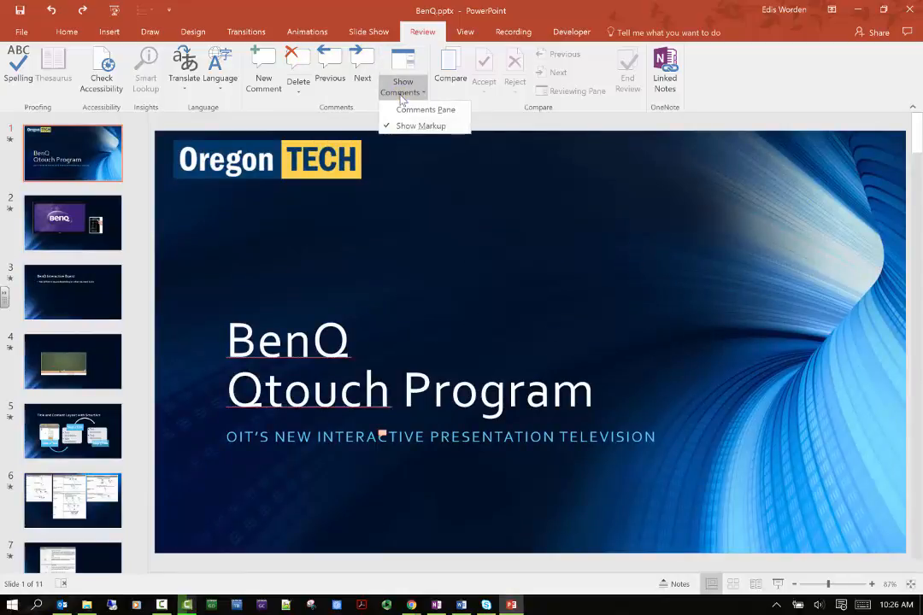
pyautogui.click(424, 110)
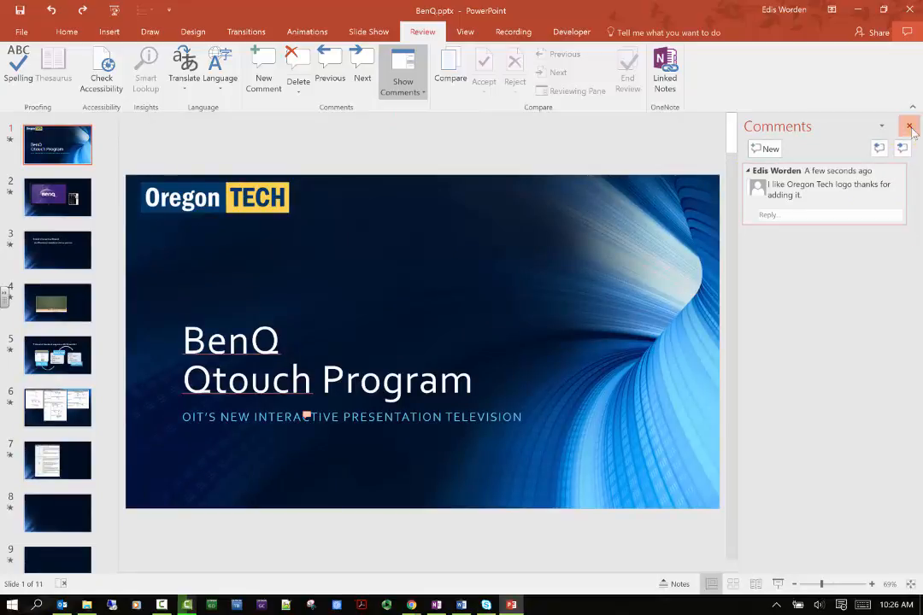
pyautogui.click(909, 127)
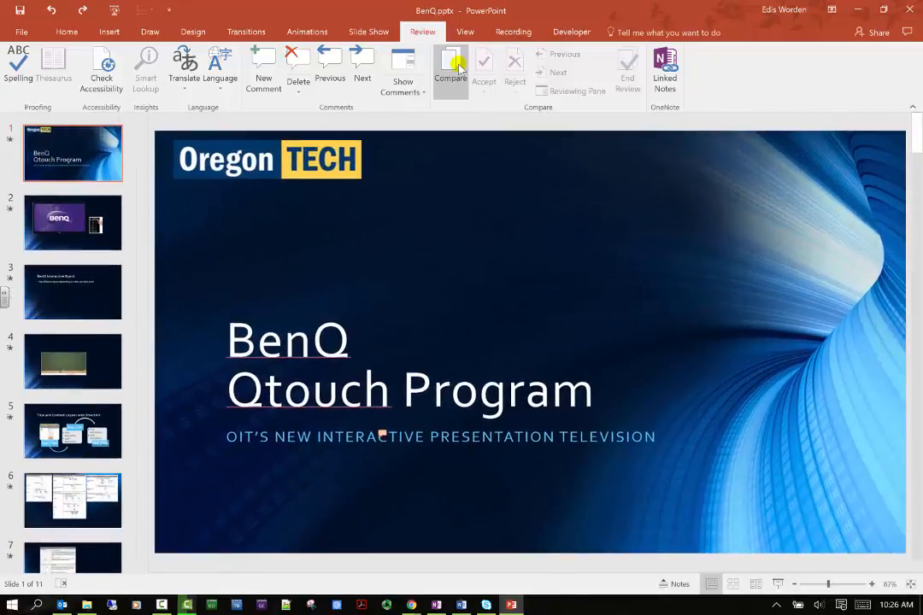
pyautogui.moveTo(451, 68)
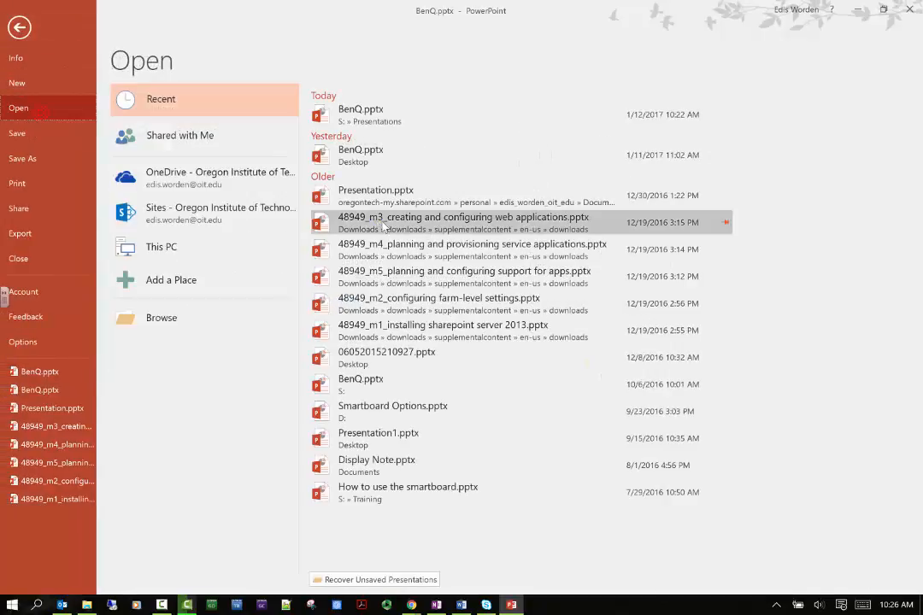
pyautogui.moveTo(443, 455)
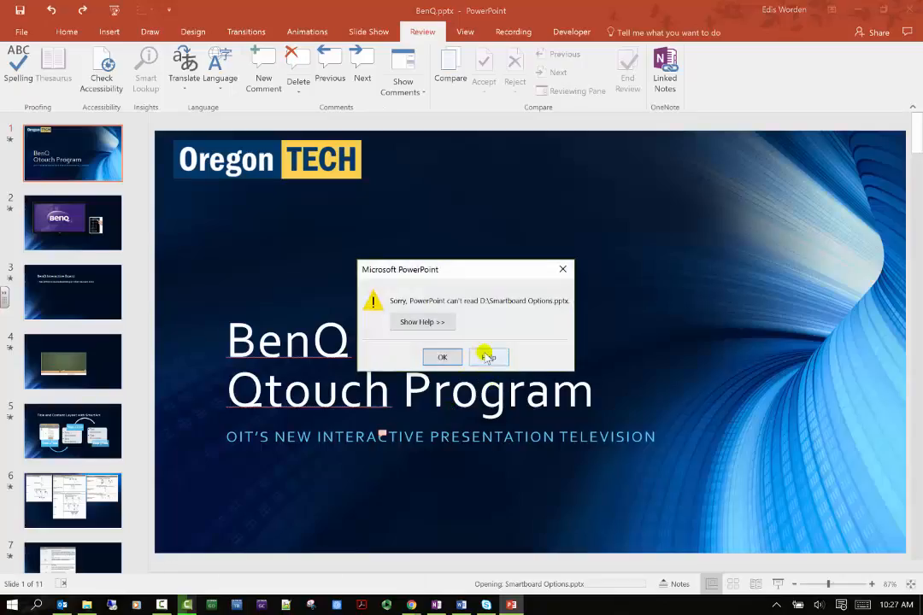
pyautogui.click(441, 358)
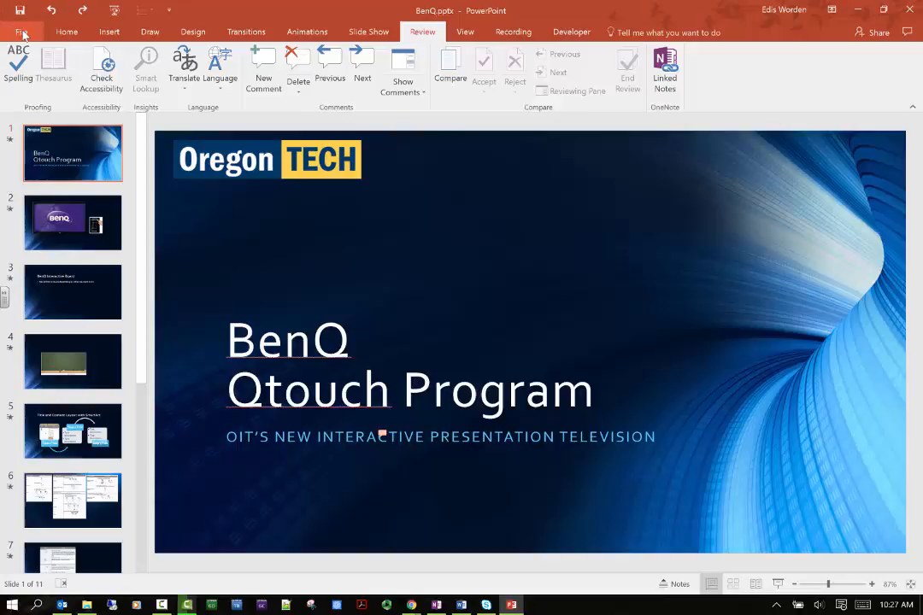
# - Browse to Staff Home > Presentations and open QTOUCH.pptx
pyautogui.click(20, 18)
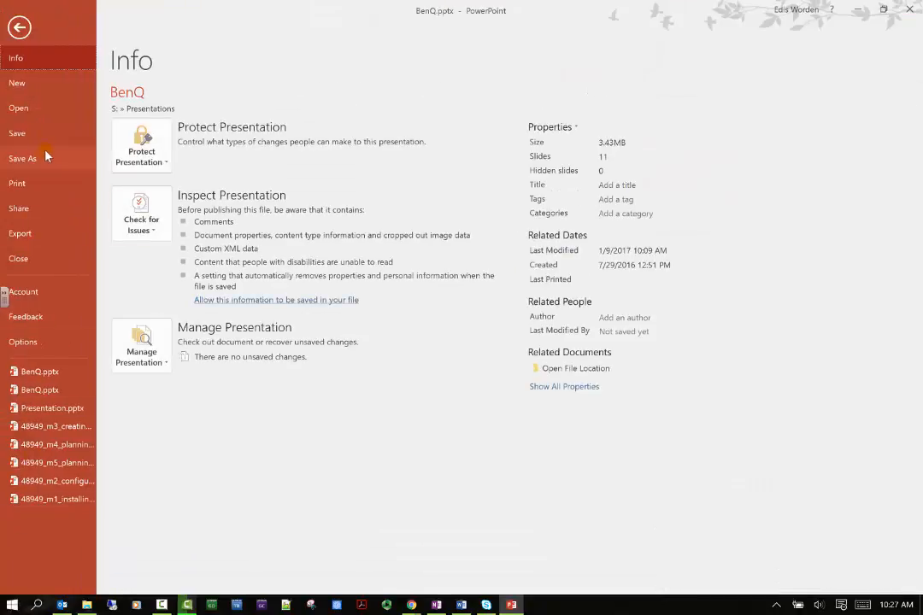
pyautogui.click(17, 107)
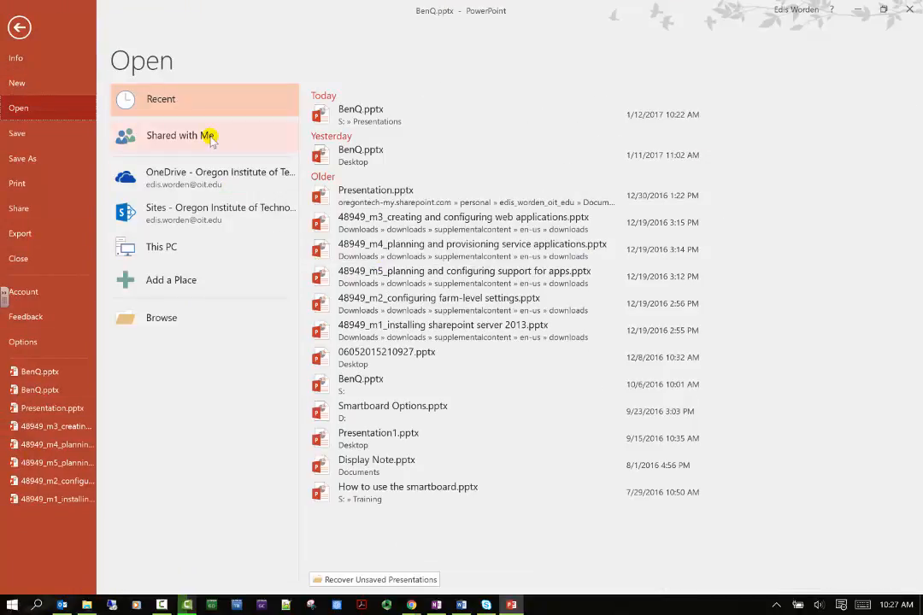
pyautogui.click(160, 318)
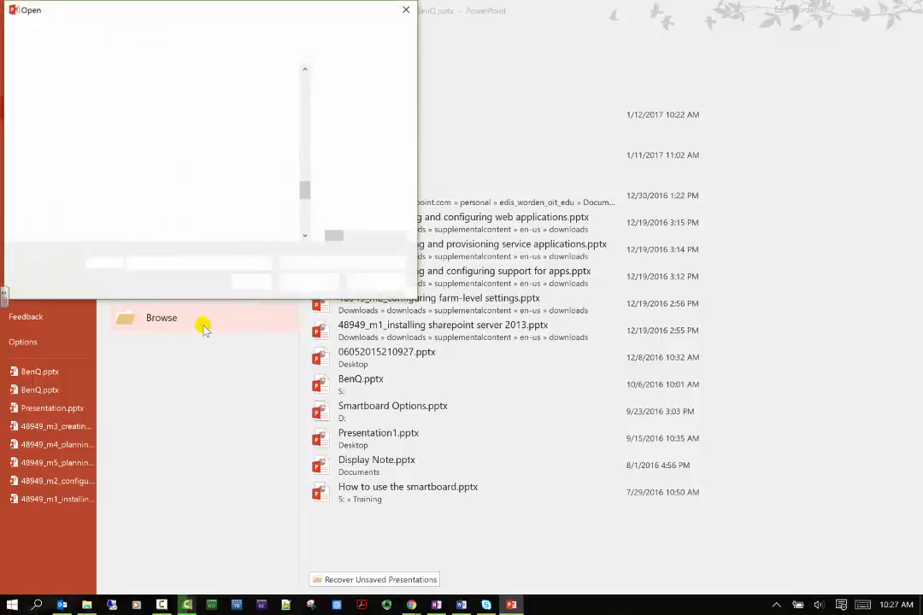
pyautogui.click(161, 318)
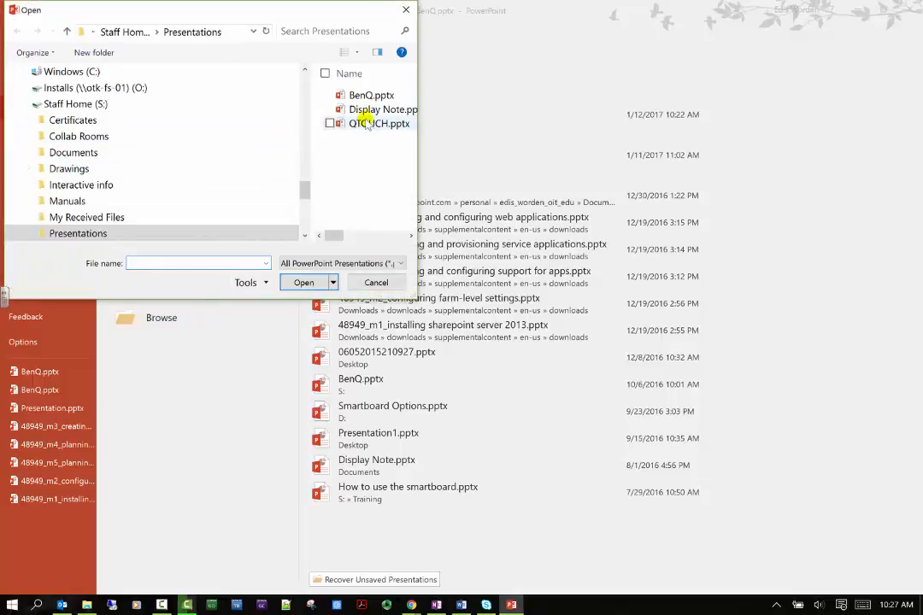
pyautogui.click(380, 123)
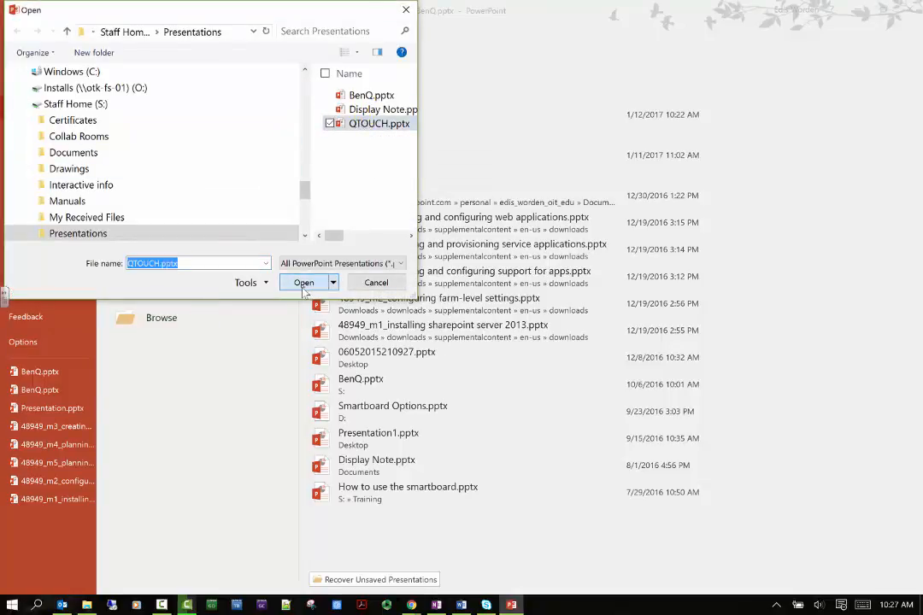
pyautogui.click(304, 282)
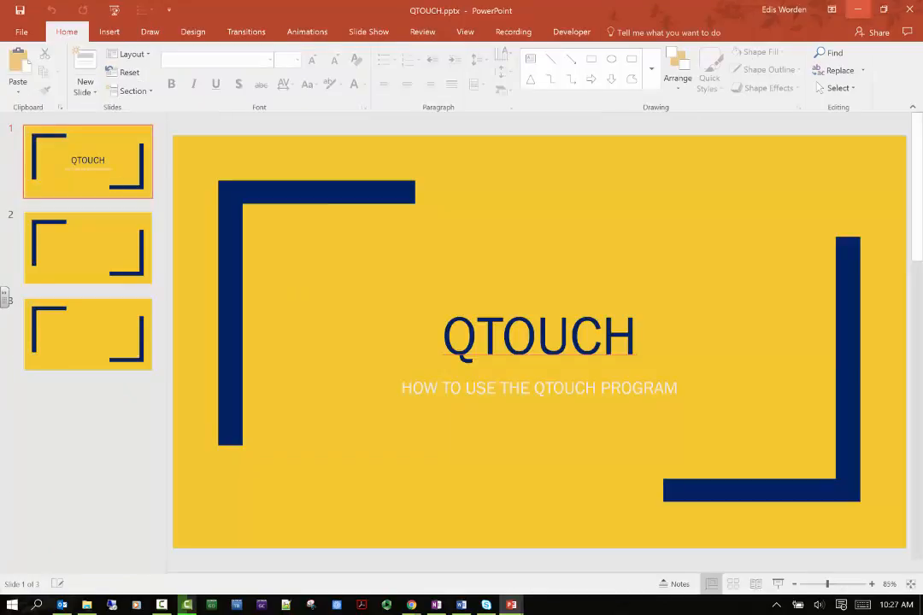
# - Attempt to merge QTOUCH.pptx via Compare, then close the open QTOUCH window and return to BenQ
pyautogui.click(451, 72)
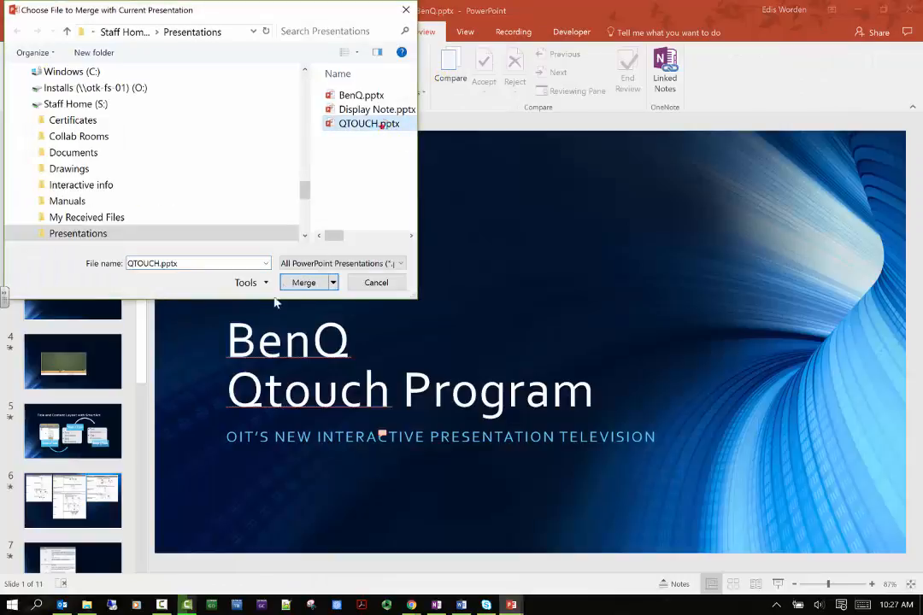
pyautogui.click(302, 282)
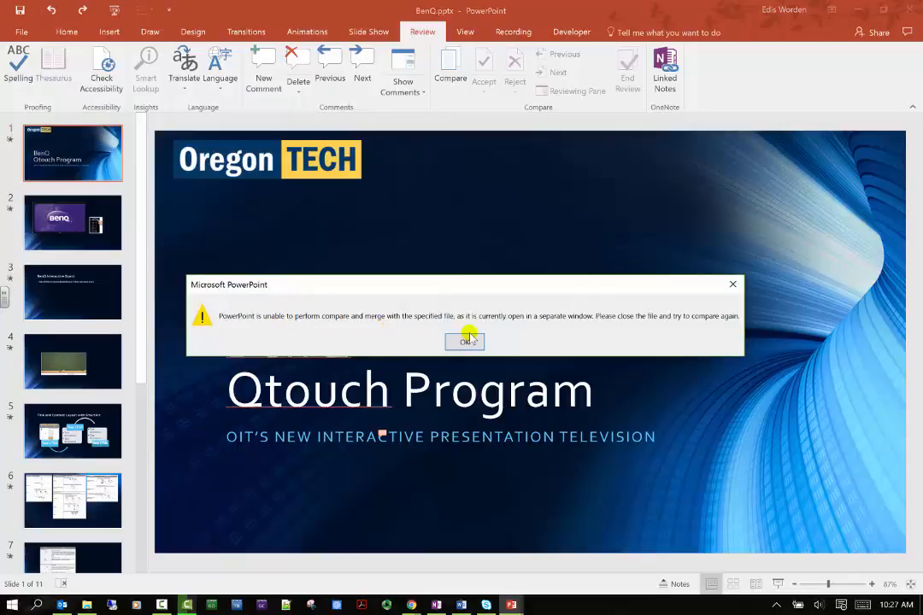
pyautogui.moveTo(511, 605)
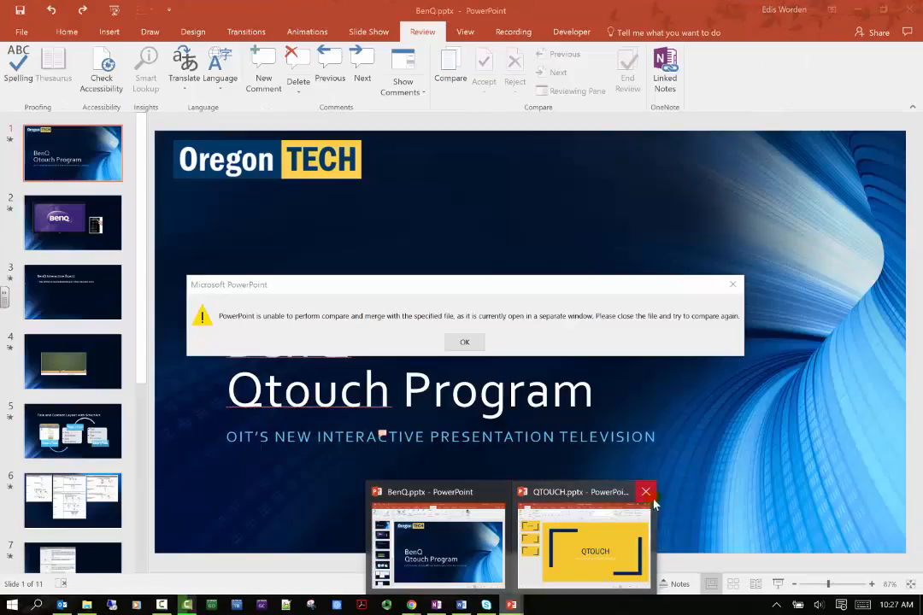
pyautogui.moveTo(596, 537)
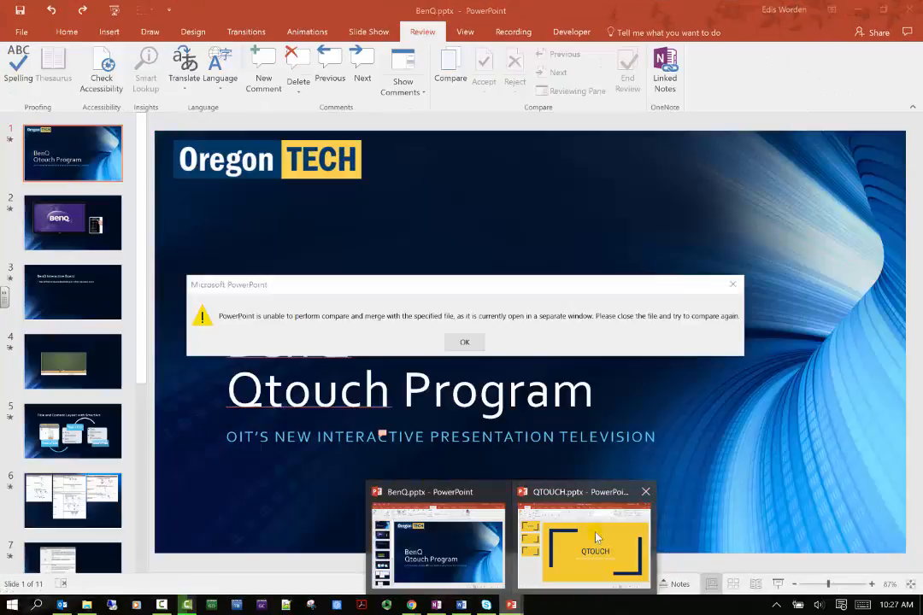
pyautogui.click(584, 539)
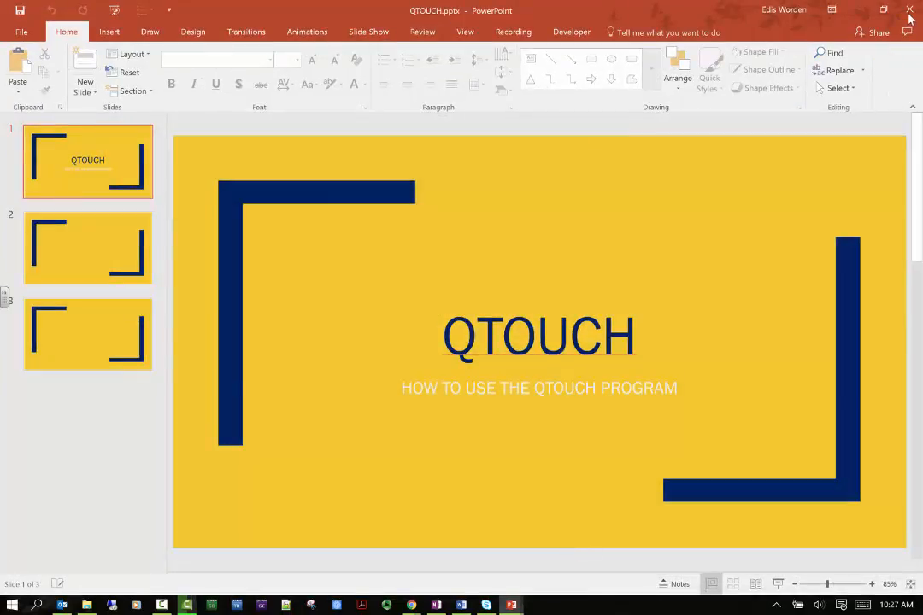
pyautogui.moveTo(511, 605)
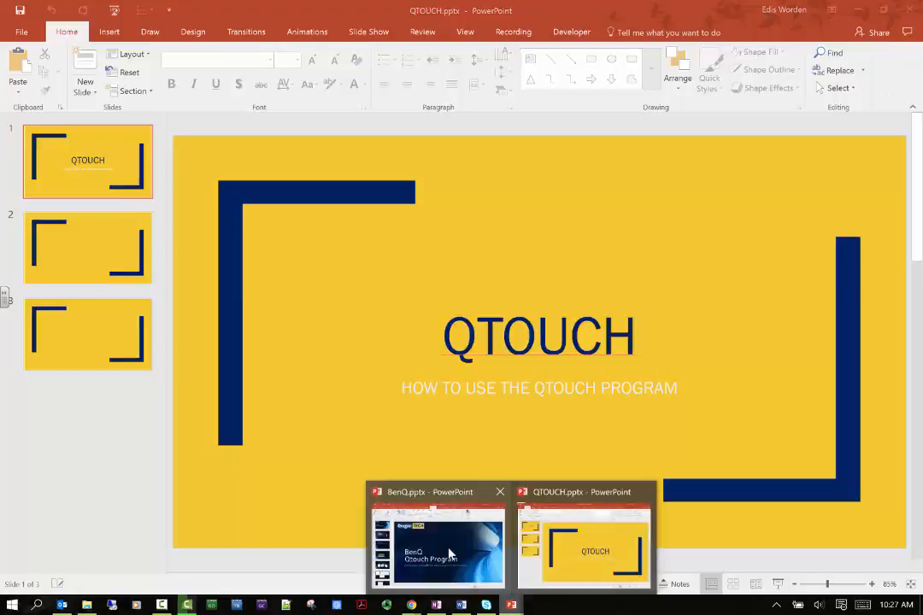
pyautogui.click(437, 546)
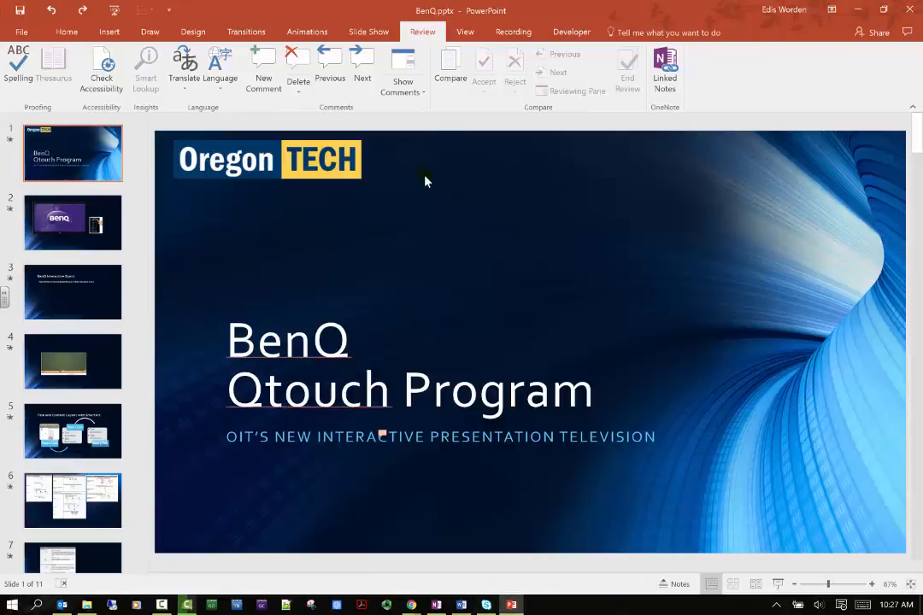
# - Merge QTOUCH.pptx into BenQ via Compare and browse the revisions, viewing slide 8 marked deleted
pyautogui.click(450, 68)
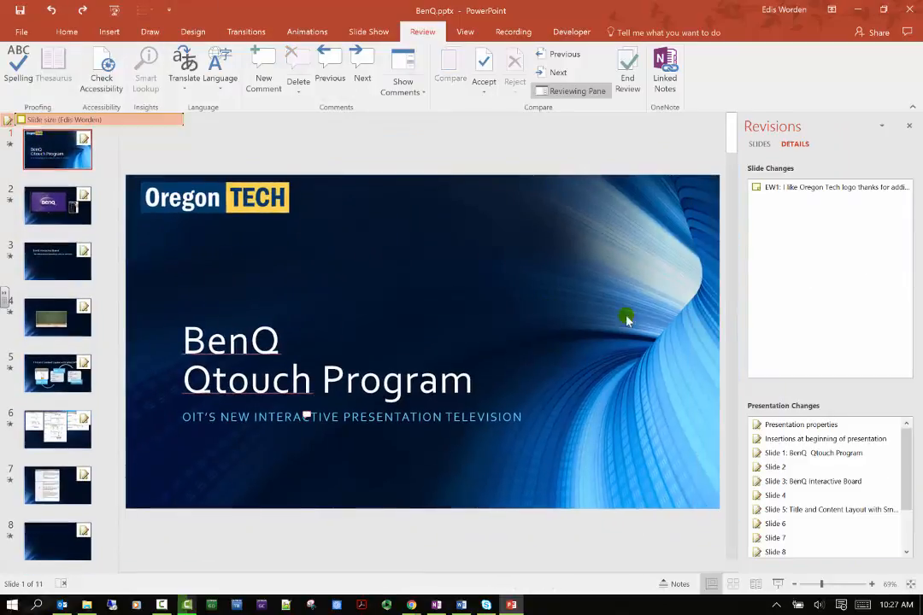
pyautogui.moveTo(522, 380)
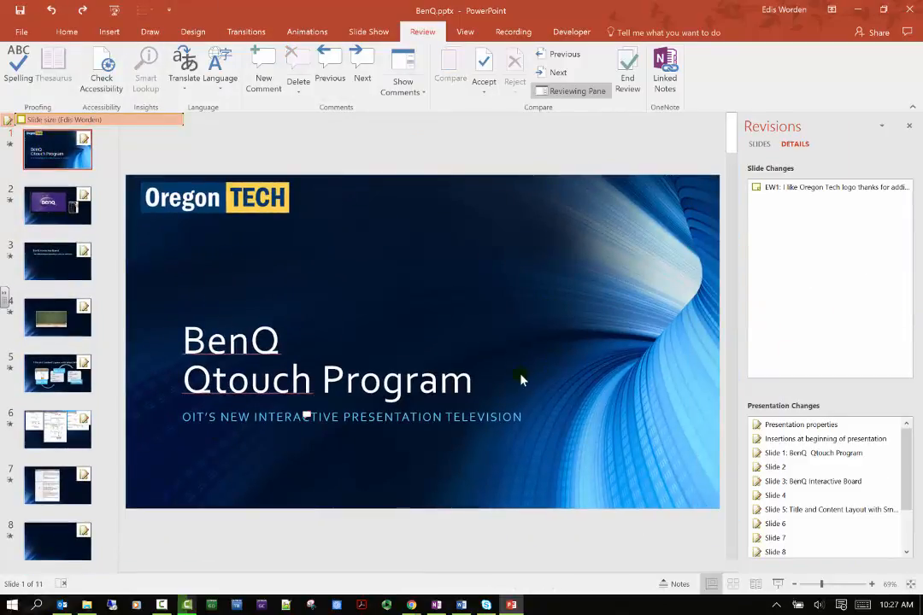
pyautogui.scroll(-3)
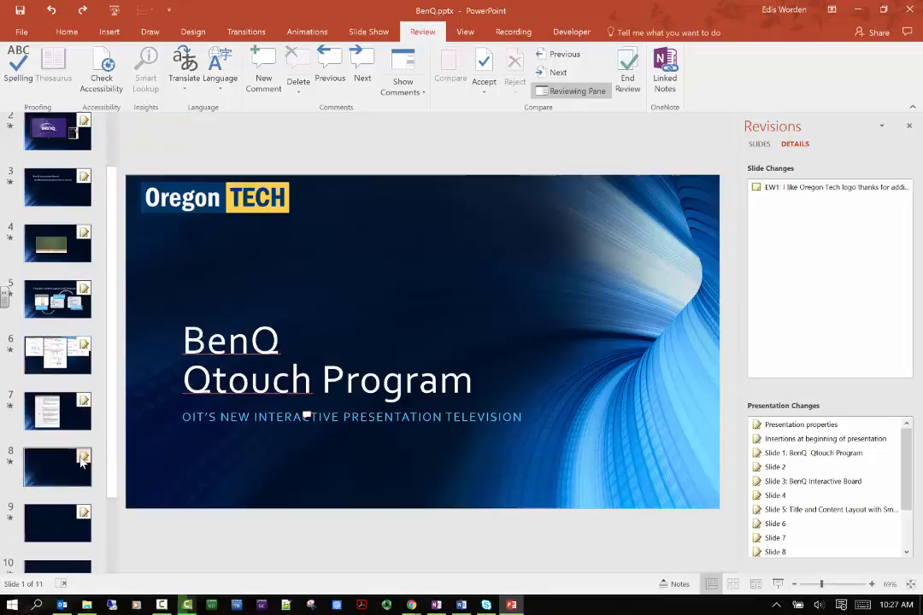
pyautogui.click(58, 468)
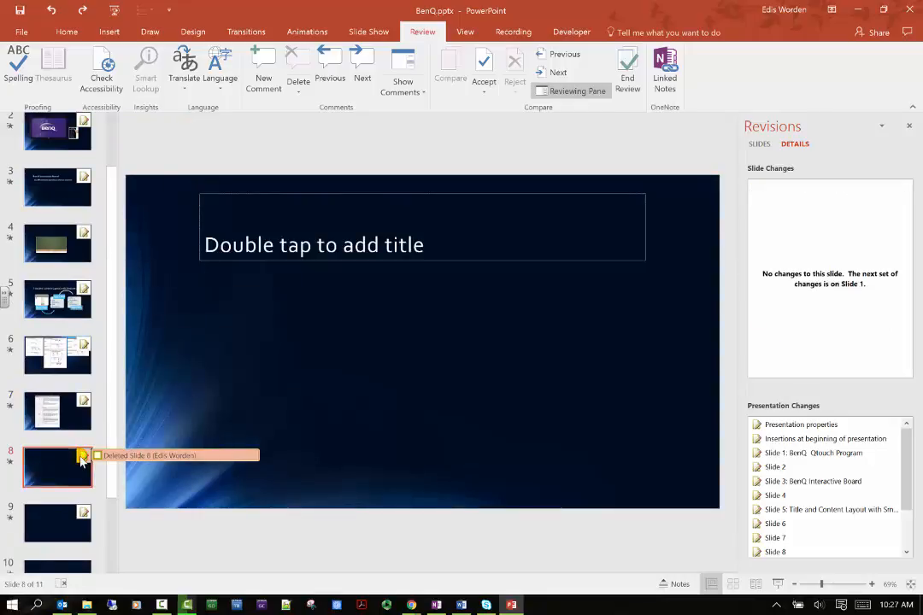
pyautogui.scroll(-3)
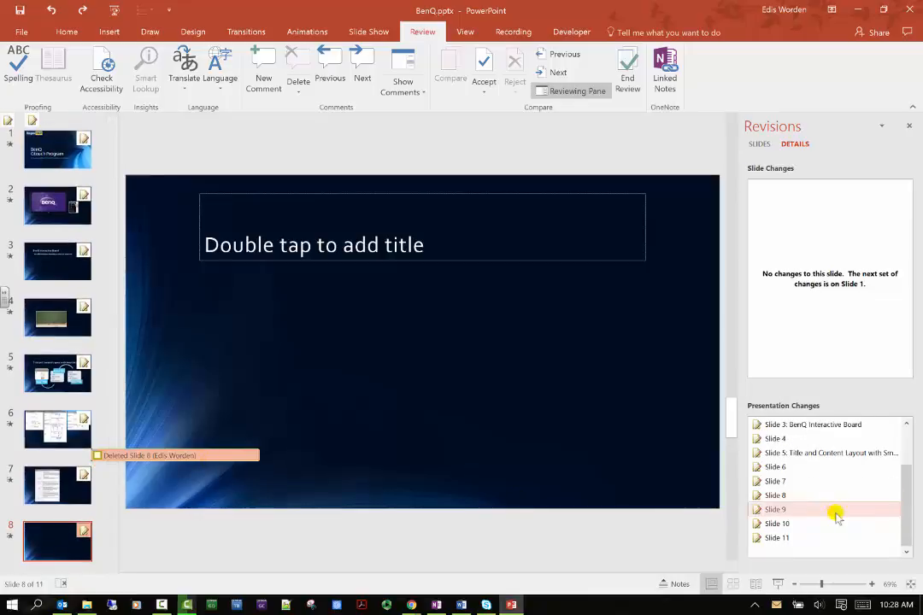
pyautogui.scroll(3)
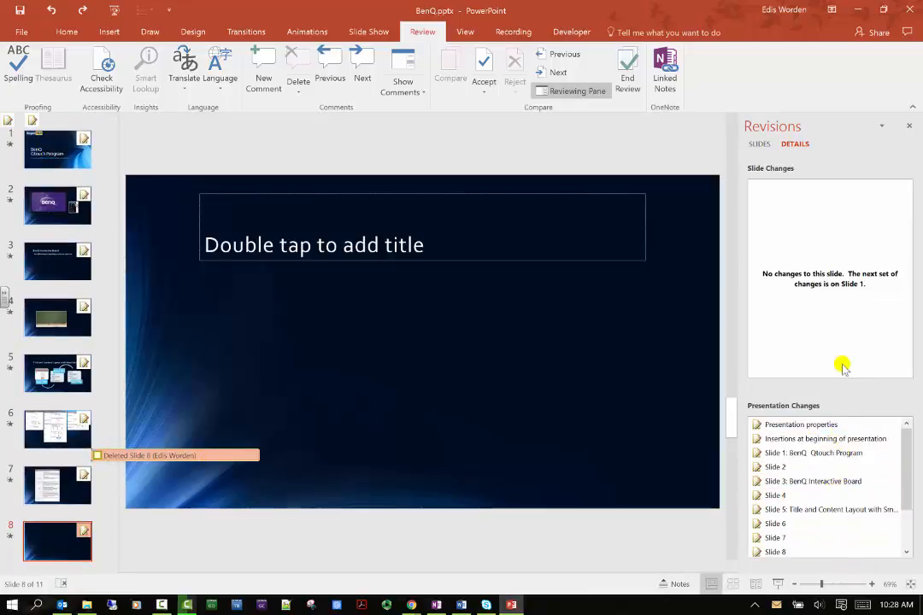
pyautogui.moveTo(737, 224)
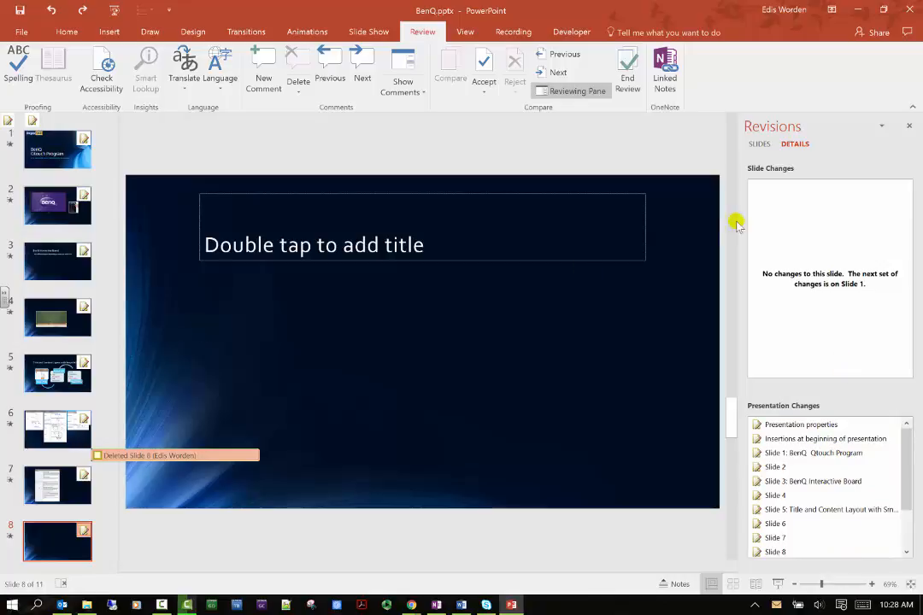
# - Revert the inserted QTOUCH slides, show the Revisions pane and request End Review
pyautogui.click(759, 144)
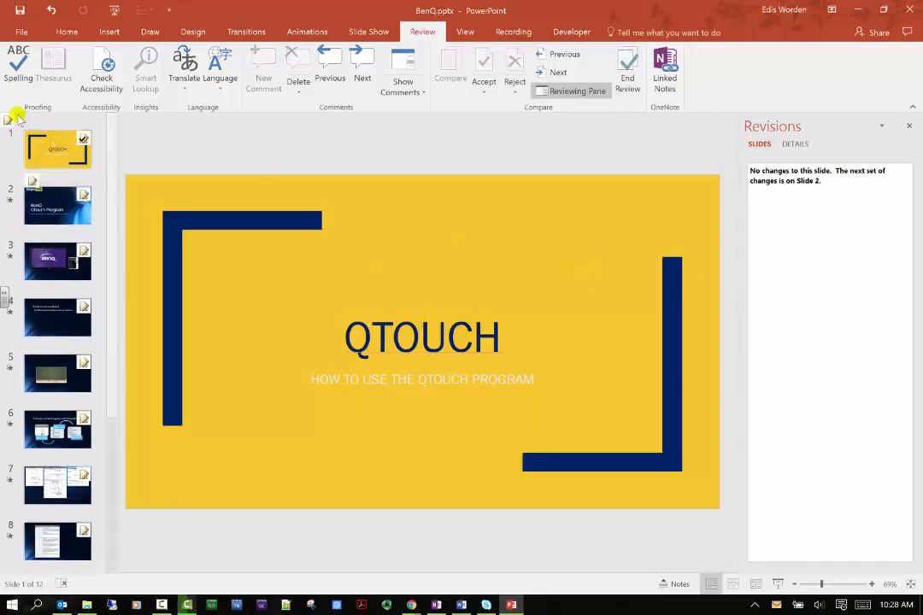
pyautogui.moveTo(82, 197)
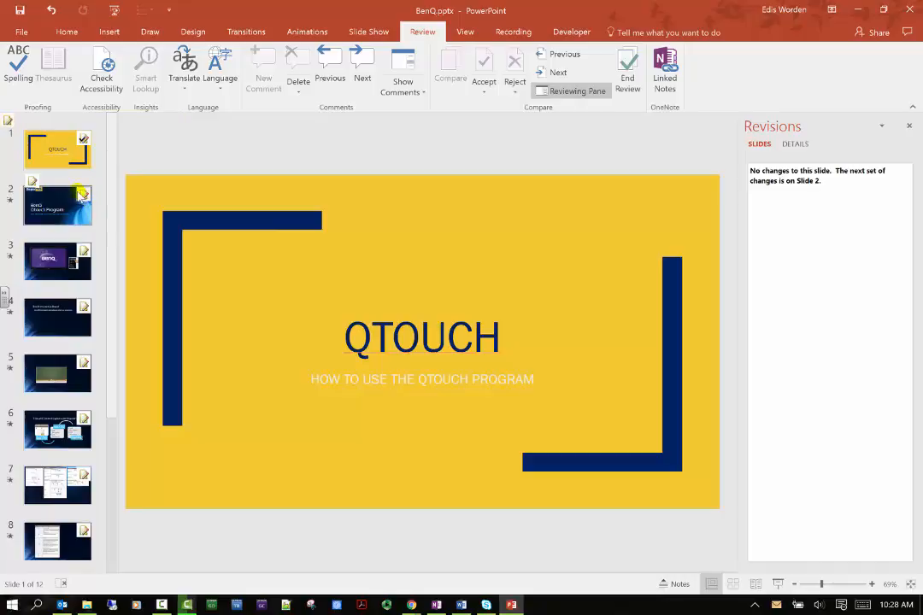
pyautogui.click(58, 203)
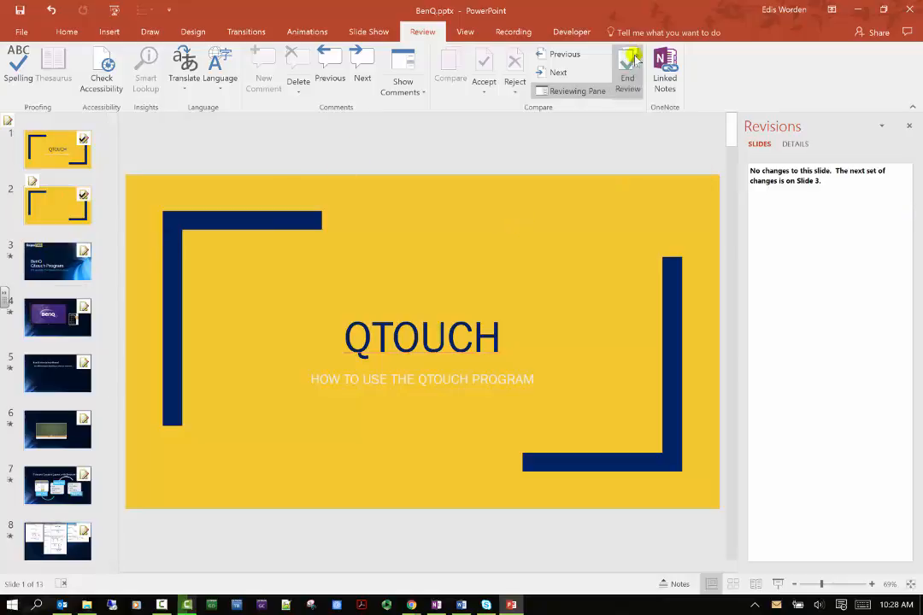
pyautogui.moveTo(577, 90)
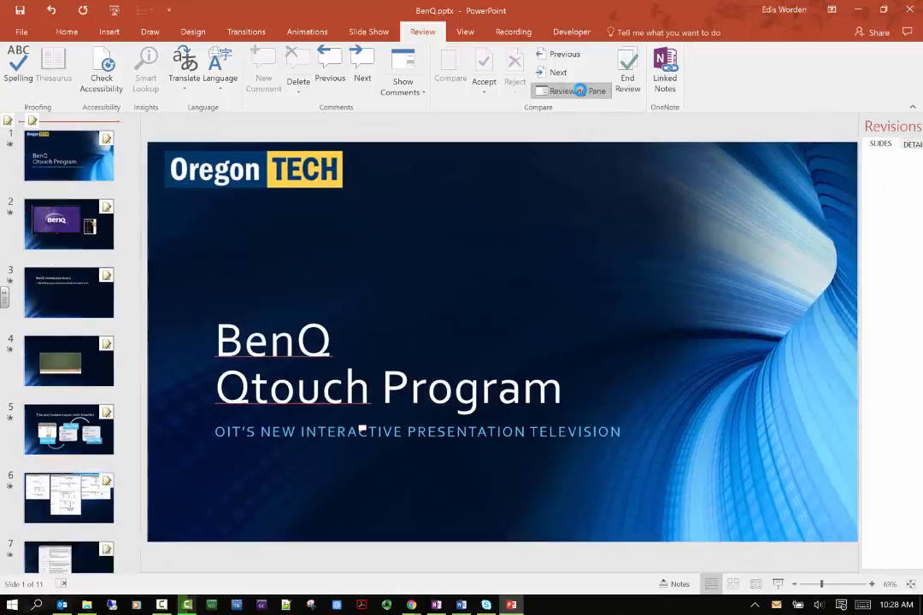
pyautogui.click(569, 92)
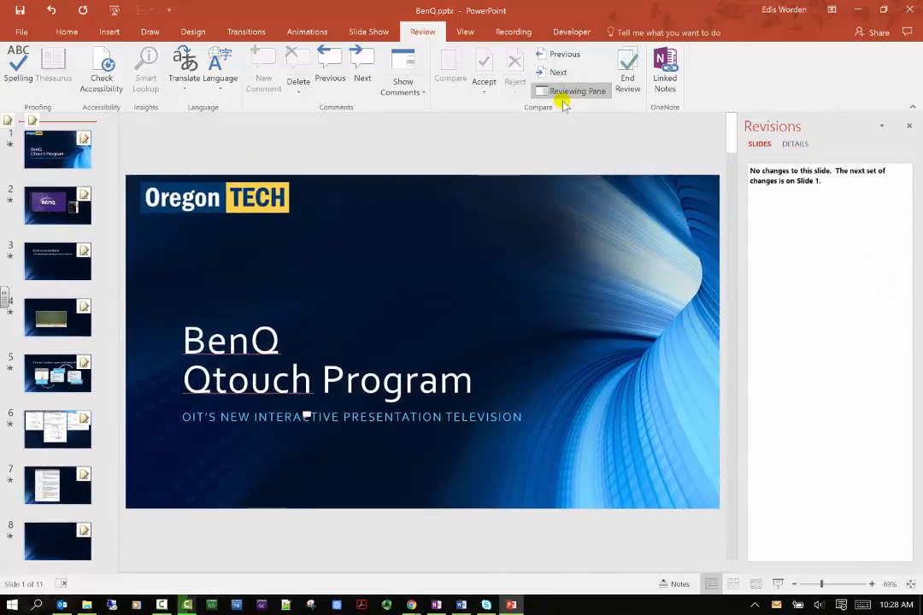
pyautogui.click(627, 69)
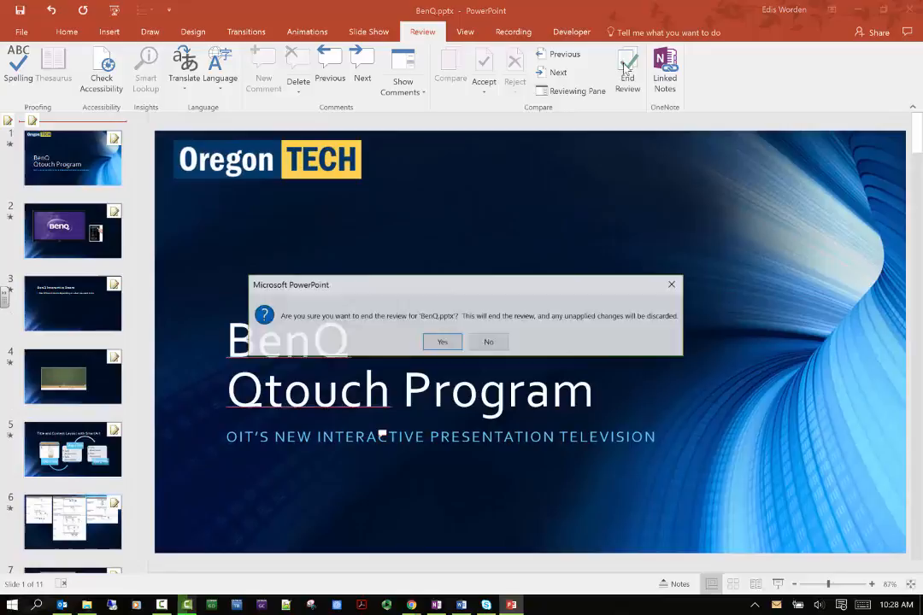
# - Confirm ending the BenQ.pptx review, discarding unapplied changes
pyautogui.click(441, 341)
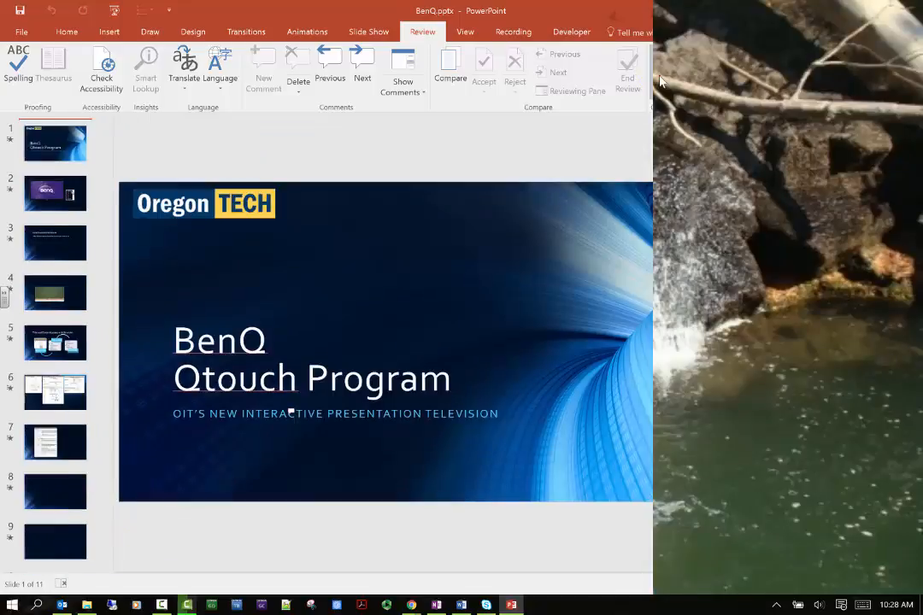
# - Start Linked Notes and choose the Death by PowerPoint section as the OneNote location
pyautogui.click(609, 69)
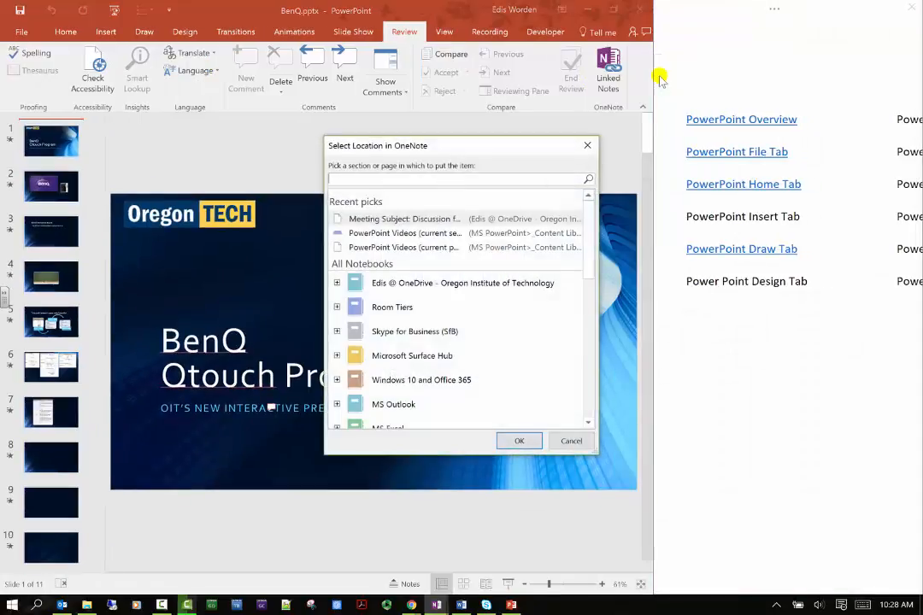
pyautogui.moveTo(690, 171)
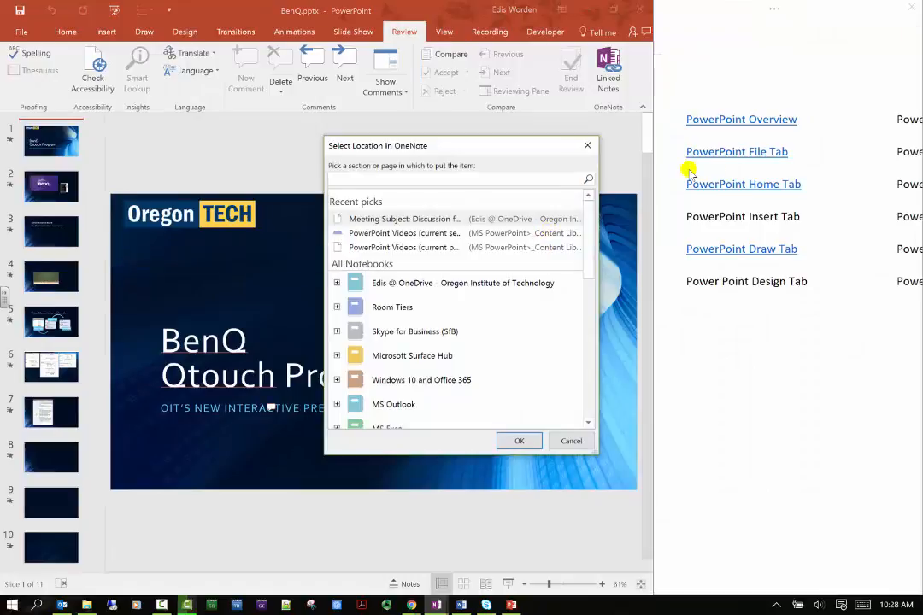
pyautogui.moveTo(817, 164)
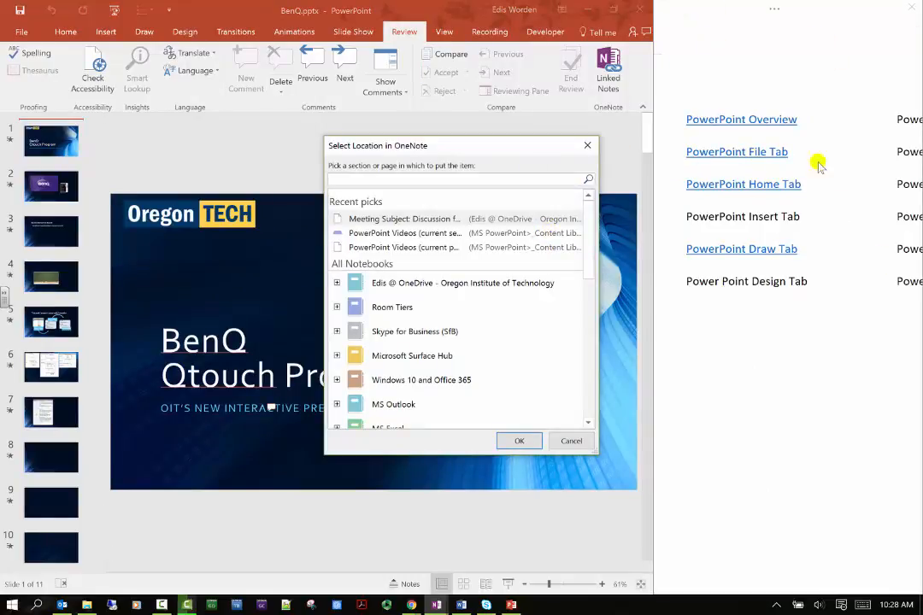
pyautogui.moveTo(847, 181)
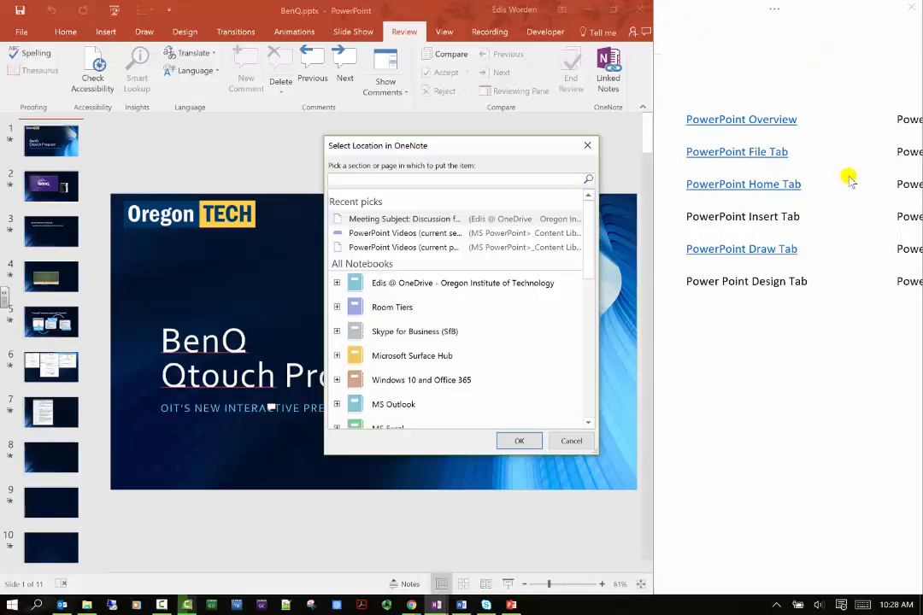
pyautogui.moveTo(427, 188)
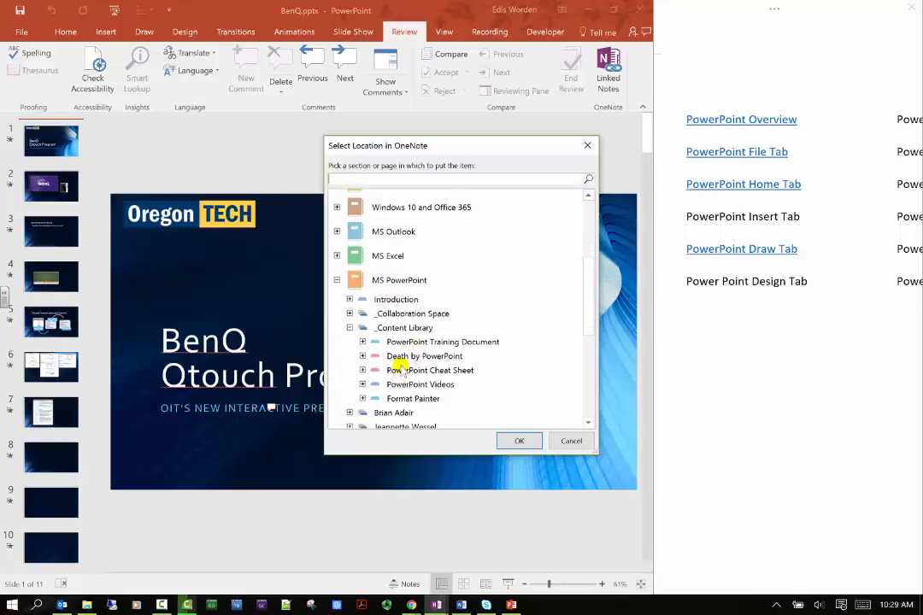
pyautogui.click(424, 356)
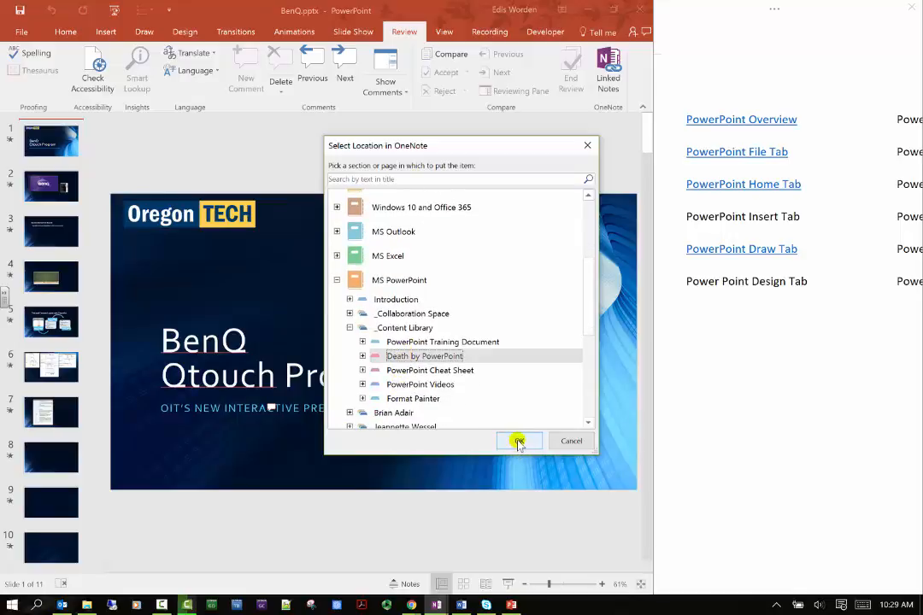
pyautogui.moveTo(447, 179)
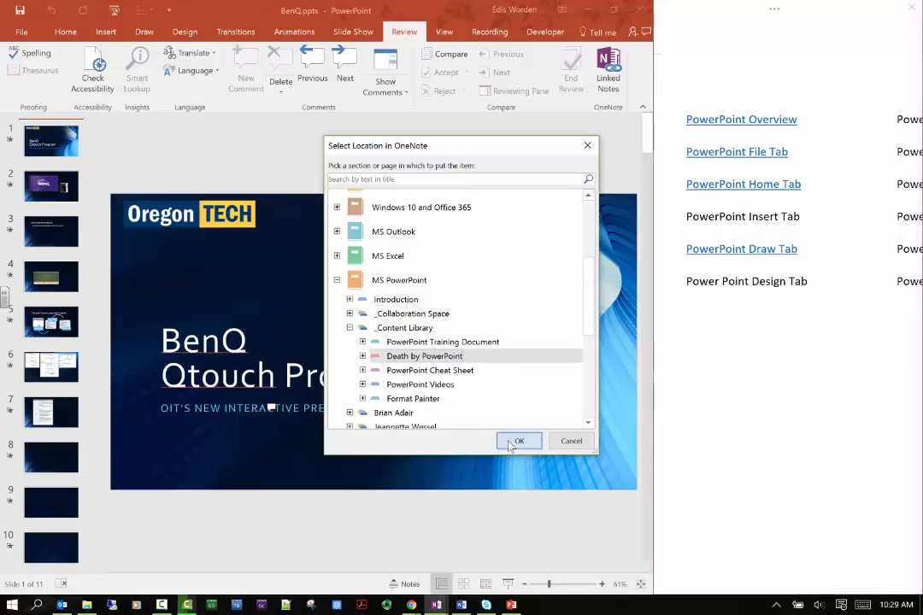
pyautogui.click(519, 441)
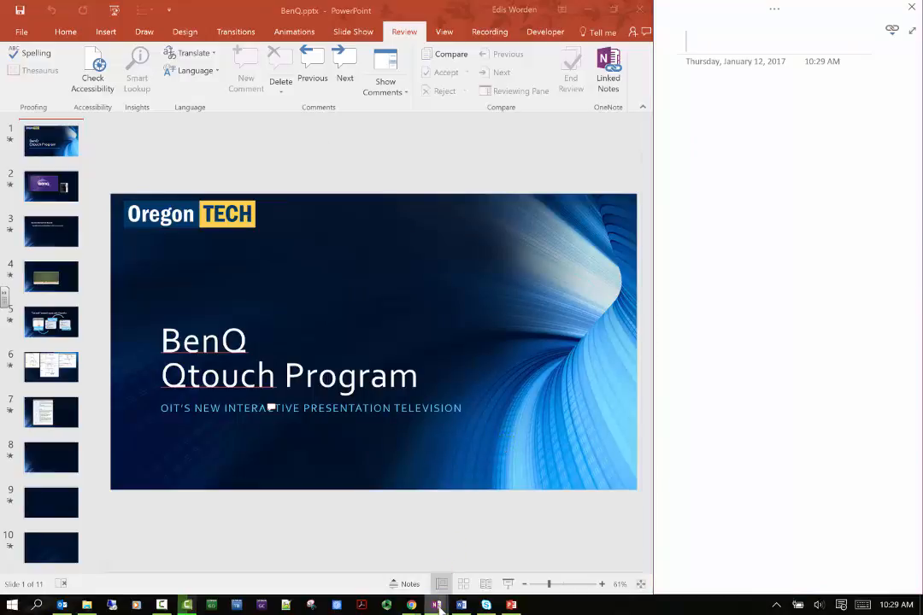
# - View the new untitled page under Death by PowerPoint in OneNote, then return to the BenQ deck
pyautogui.click(461, 605)
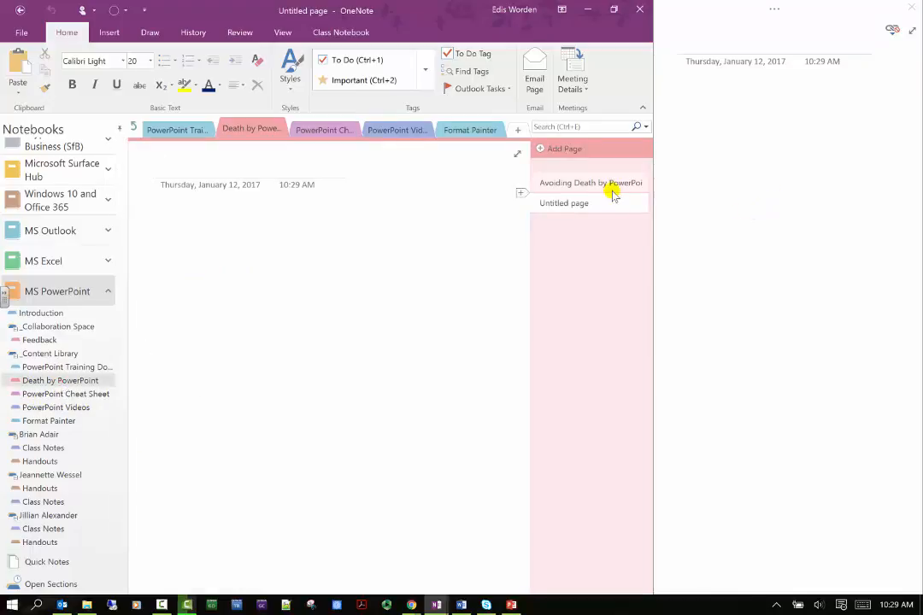
pyautogui.click(564, 202)
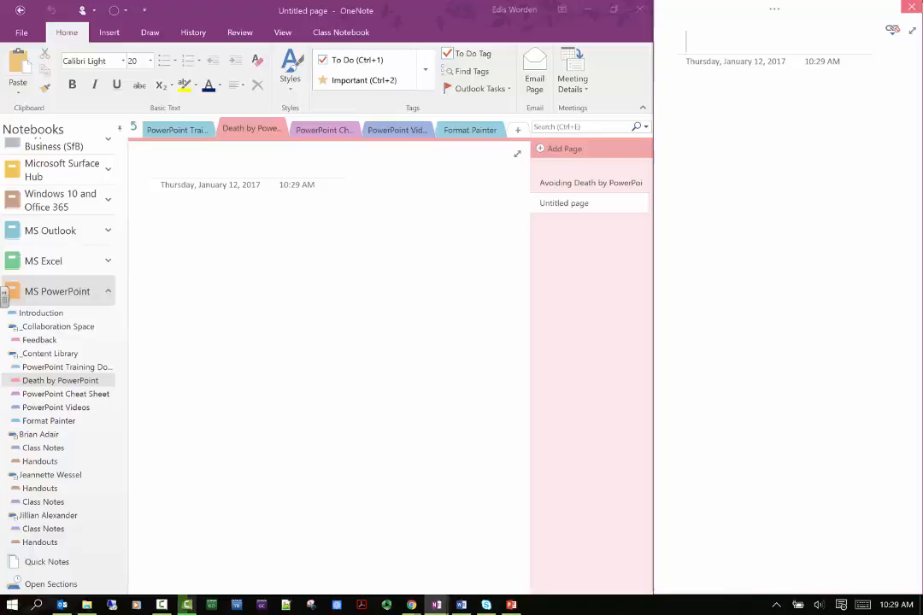
pyautogui.click(892, 30)
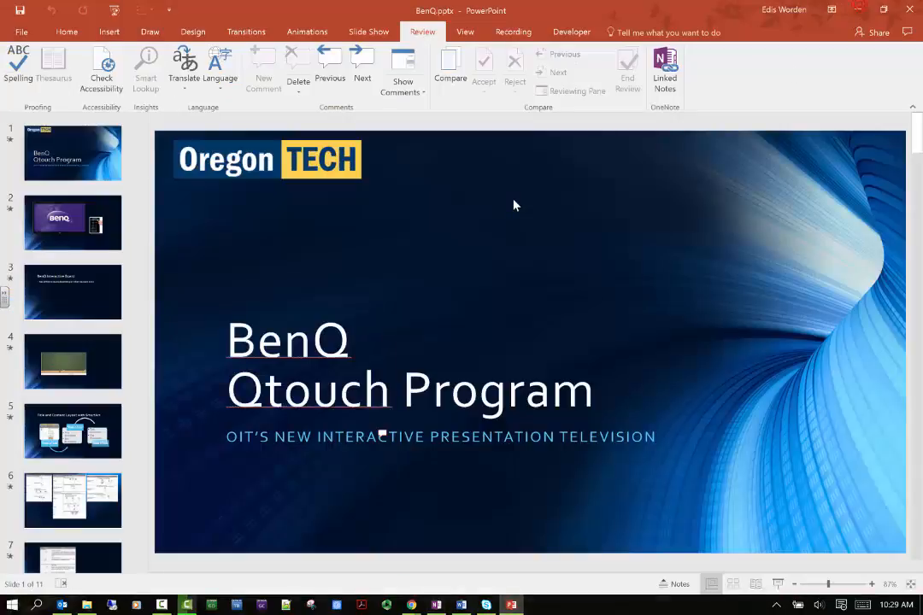
pyautogui.moveTo(665, 68)
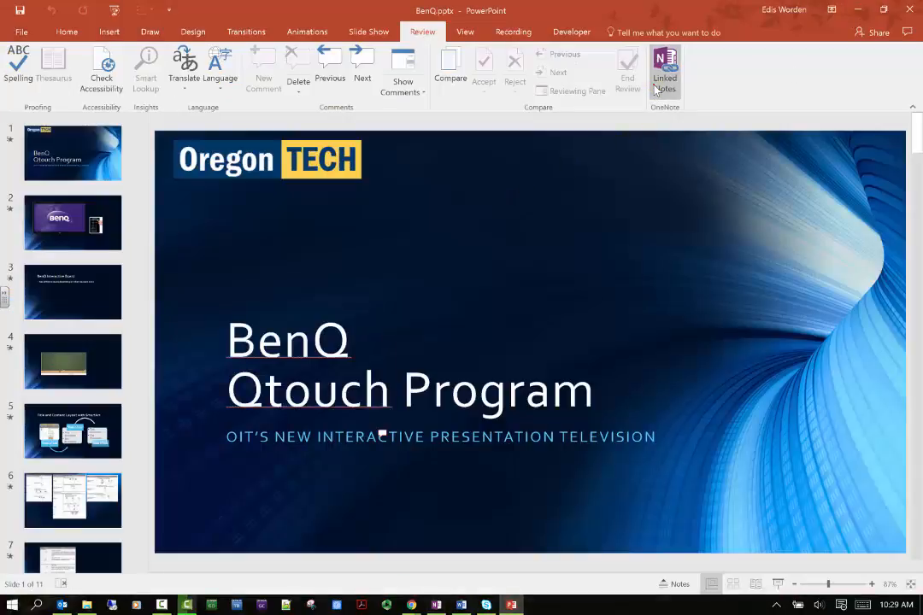
# - Via Linked Notes, title the page 'Death by powerpoint note page' and add the note 'Abcde'
pyautogui.click(665, 69)
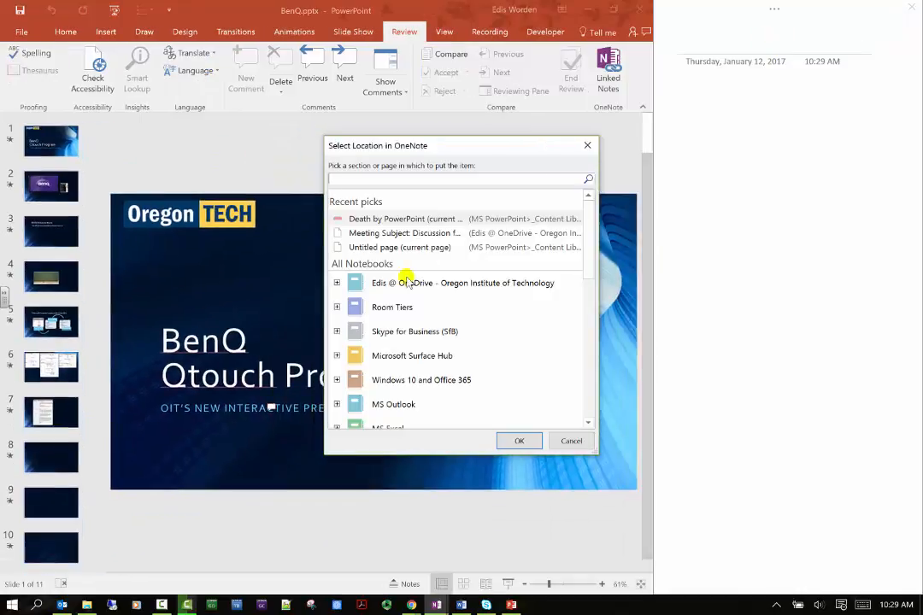
pyautogui.click(571, 441)
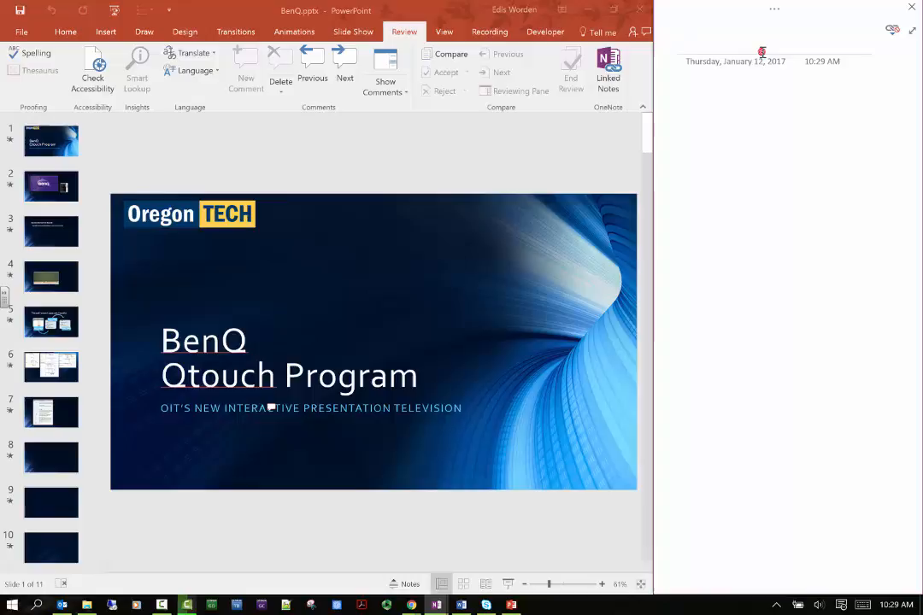
pyautogui.write('Death by powe')
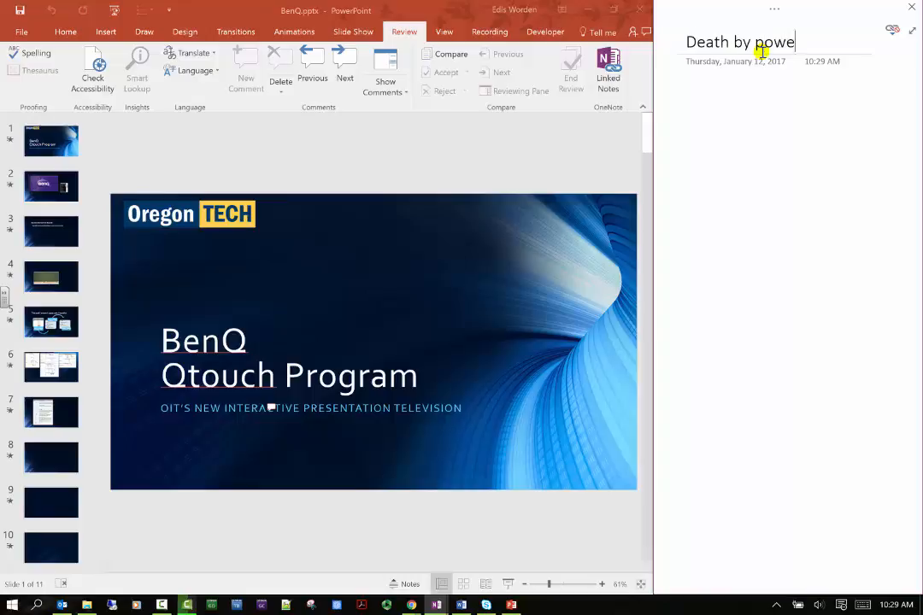
pyautogui.write('rpoint note pas')
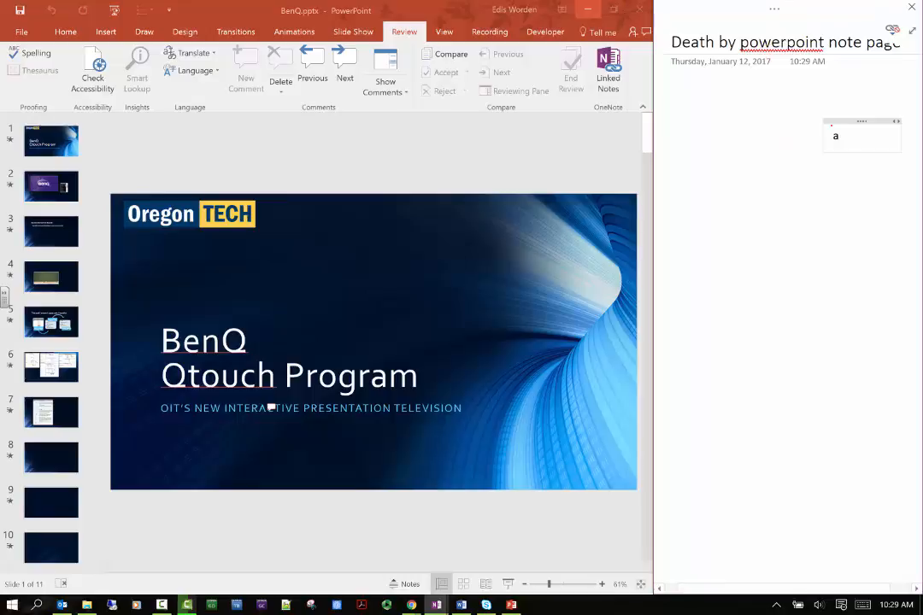
pyautogui.write('bcde')
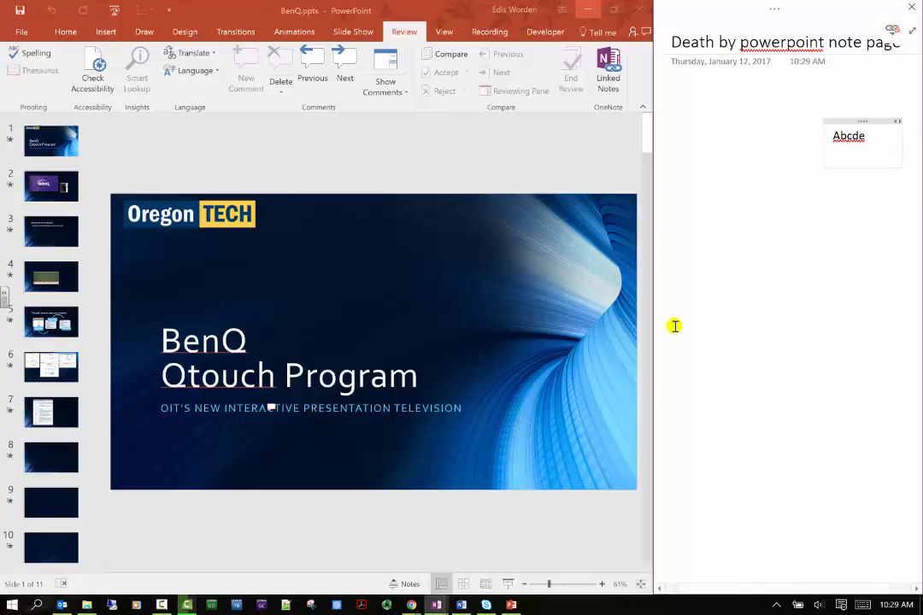
pyautogui.click(893, 29)
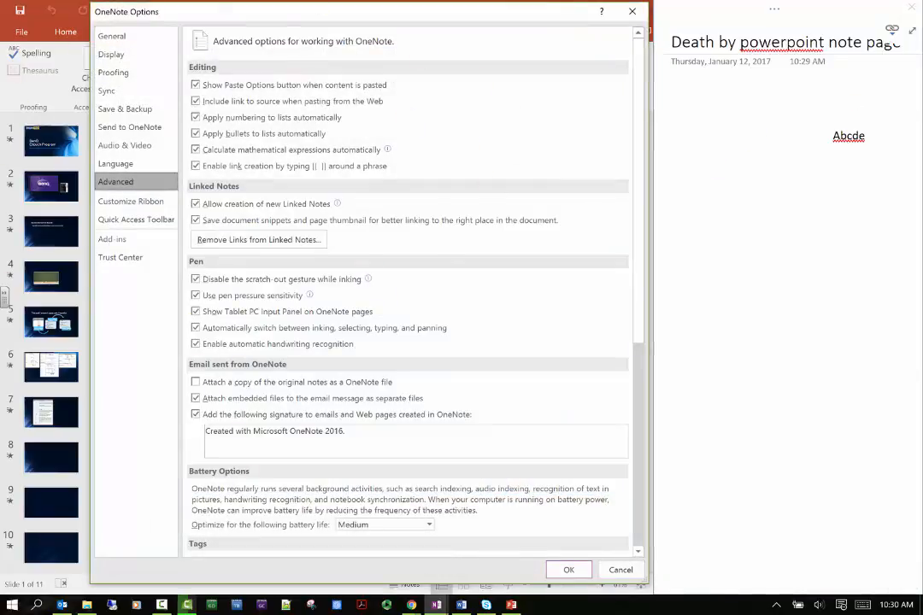
pyautogui.moveTo(633, 11)
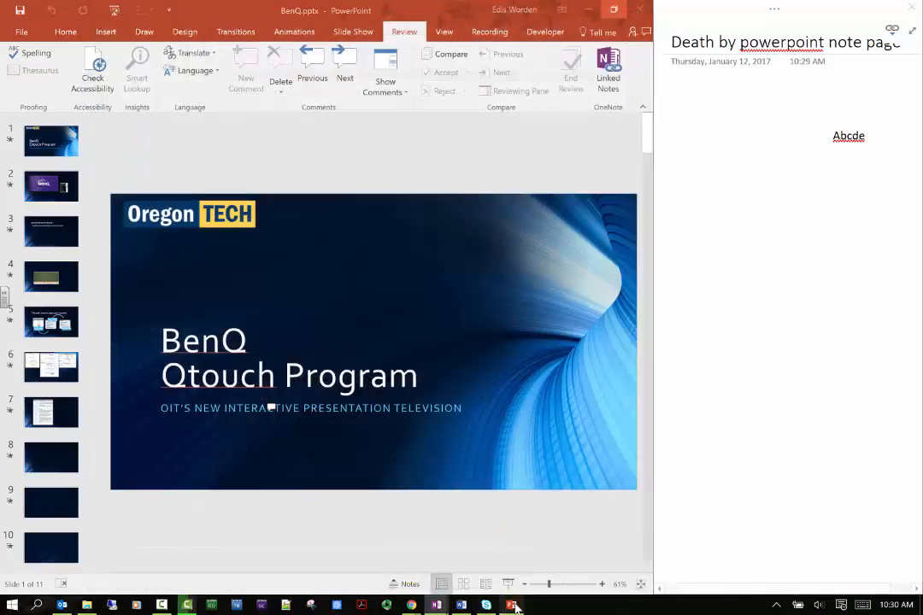
pyautogui.moveTo(766, 178)
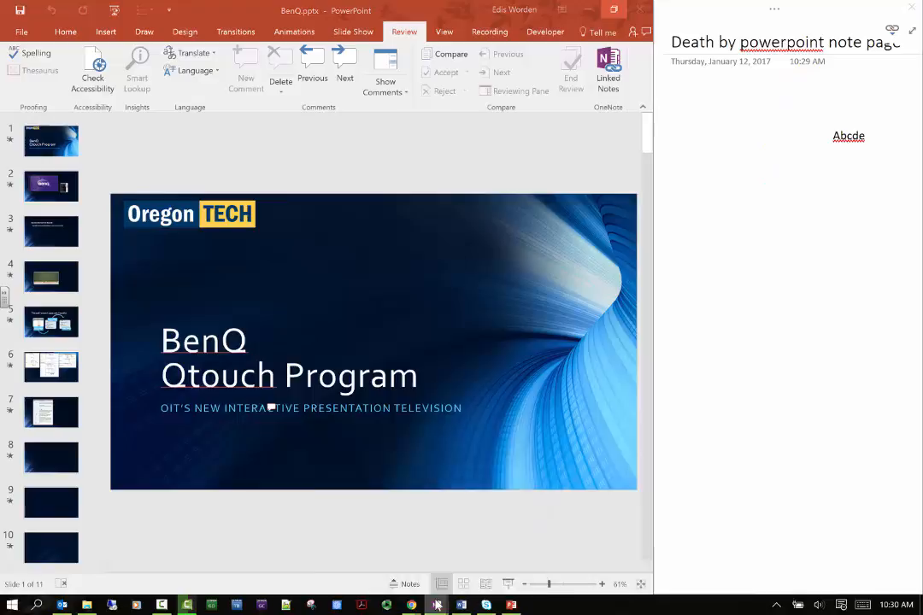
# - Open the Death by powerpoint note page in OneNote to check the Abcde note, then return to PowerPoint
pyautogui.click(436, 605)
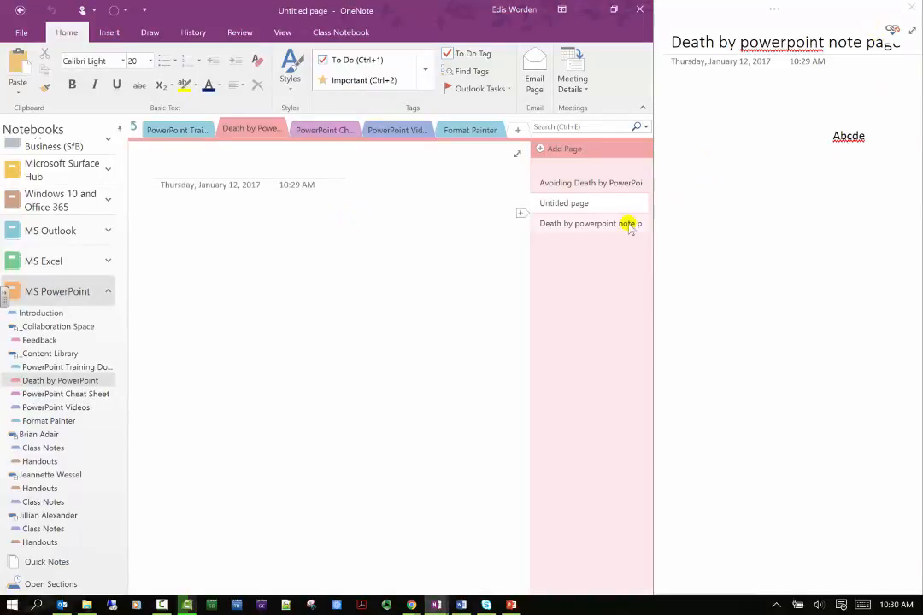
pyautogui.click(591, 222)
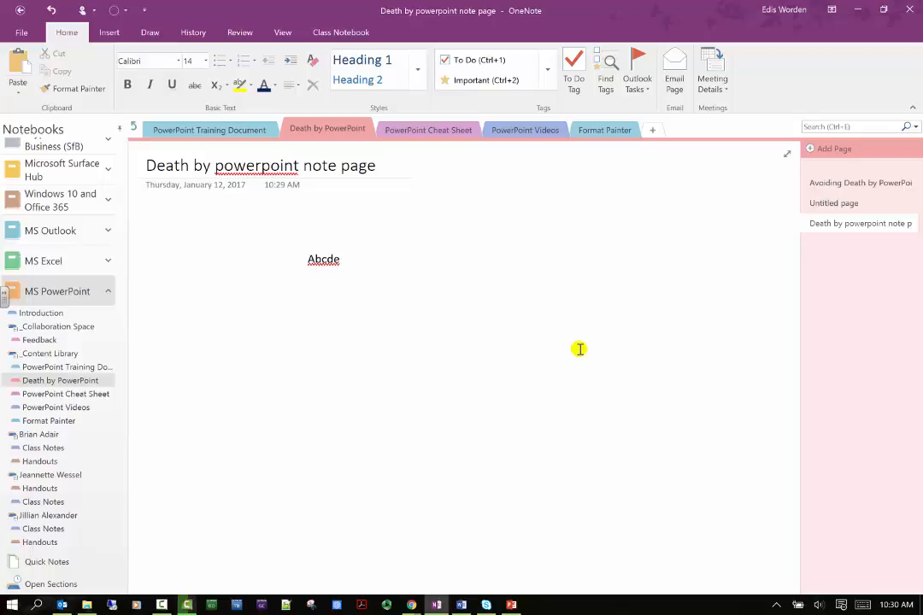
pyautogui.click(243, 308)
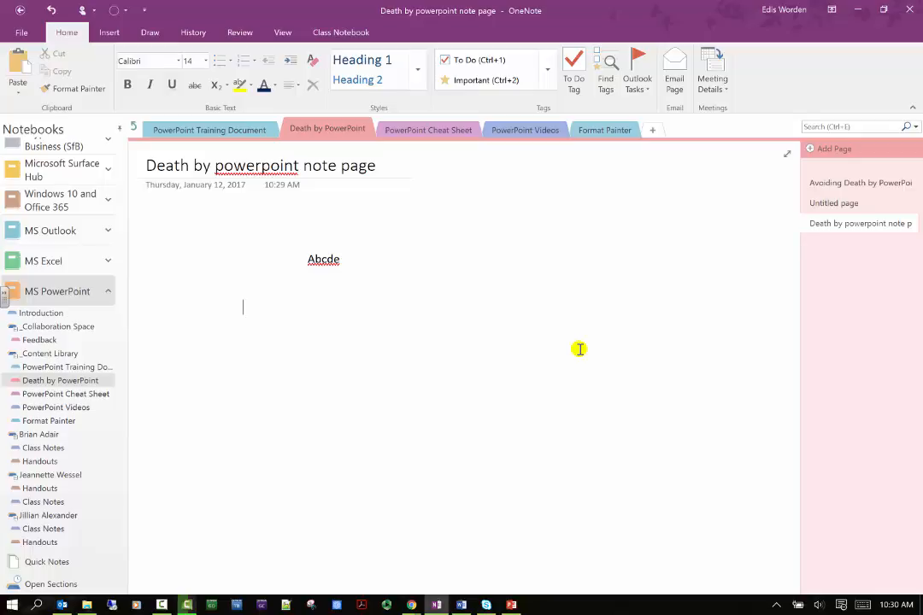
pyautogui.click(510, 605)
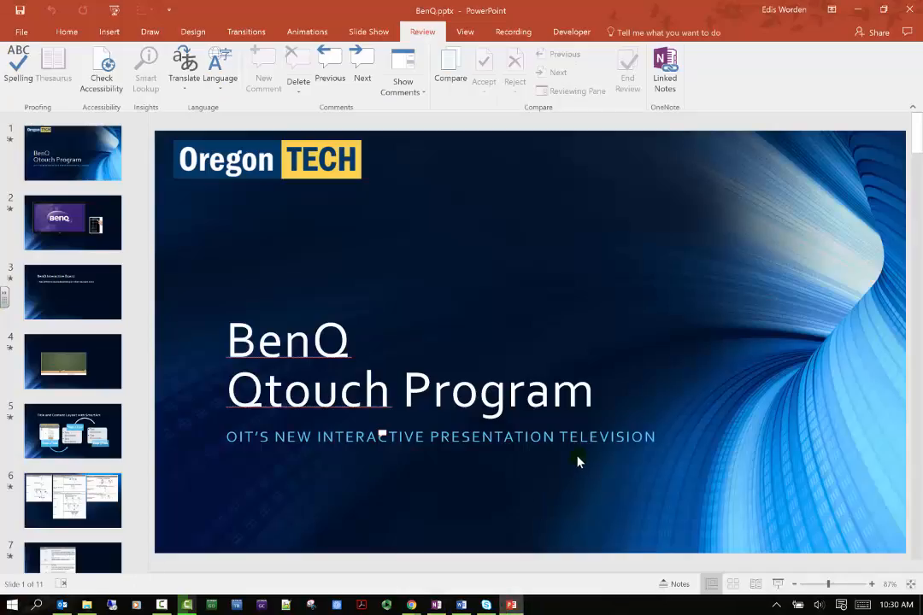
pyautogui.click(462, 605)
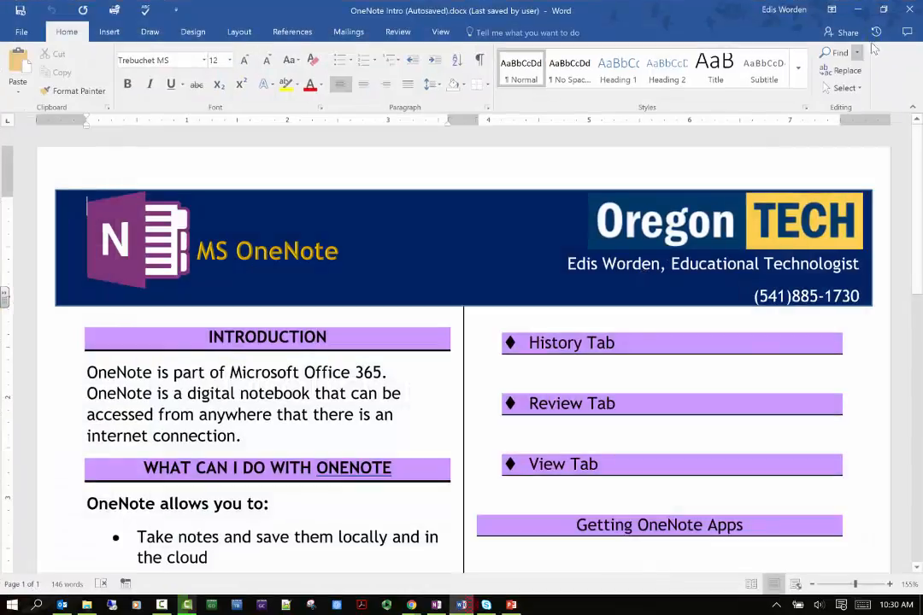
pyautogui.click(396, 31)
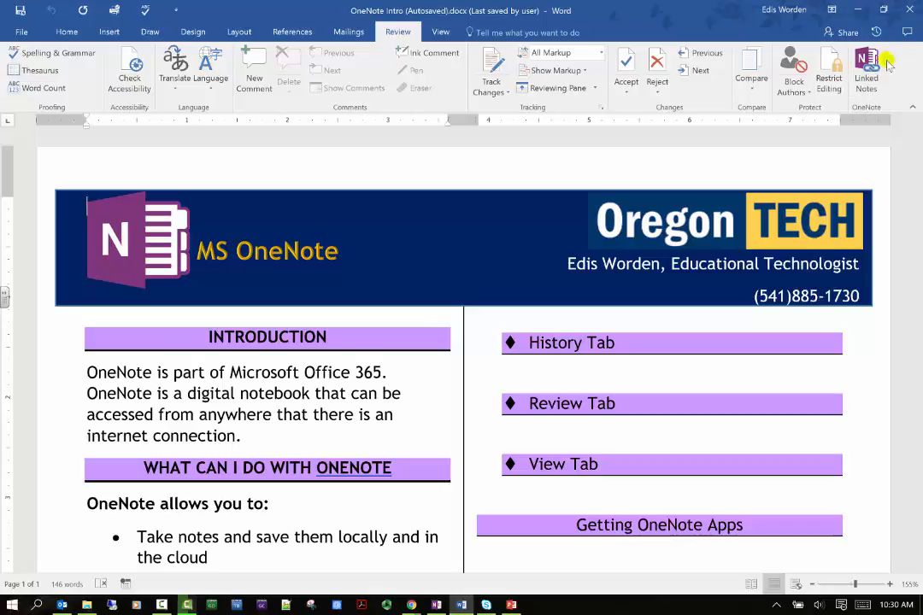
pyautogui.click(510, 605)
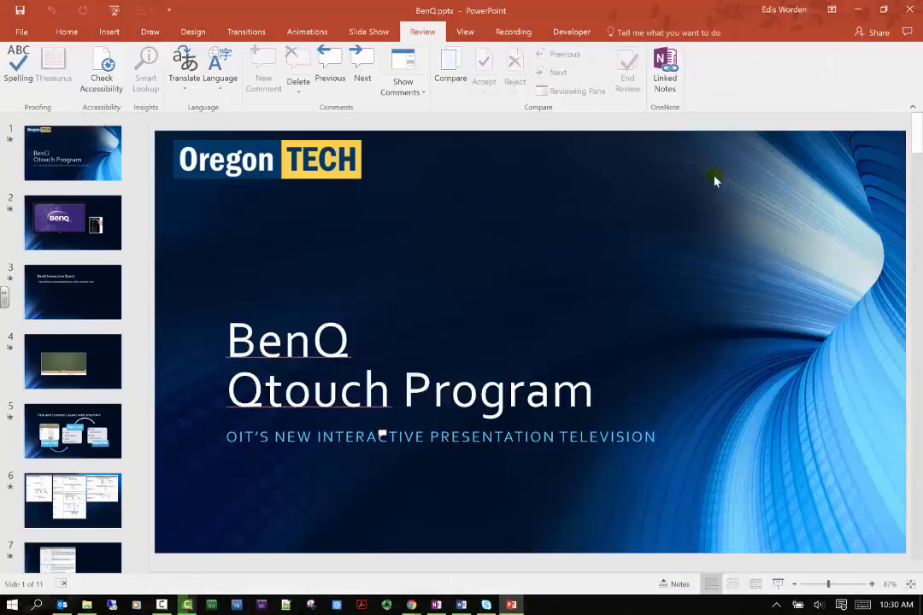
pyautogui.moveTo(662, 142)
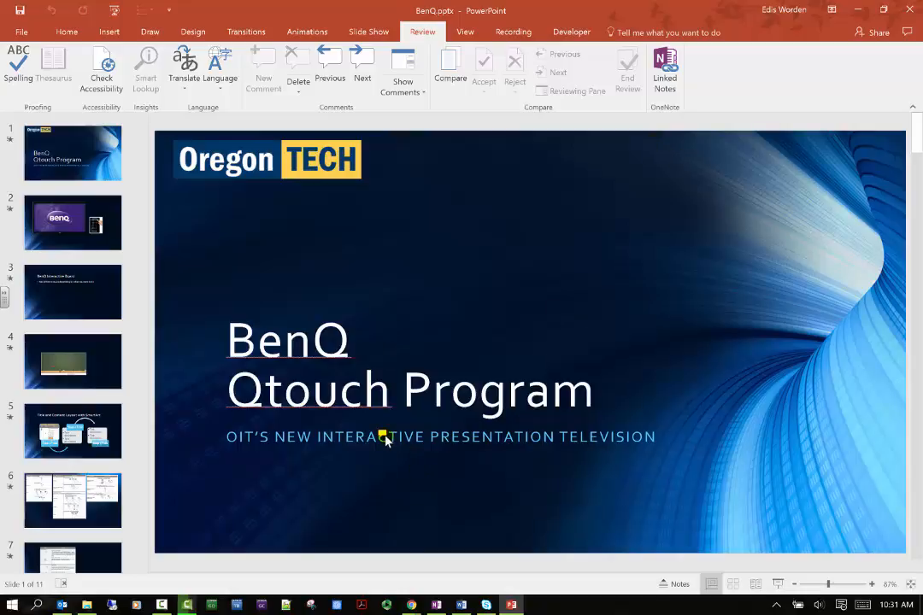
pyautogui.moveTo(502, 502)
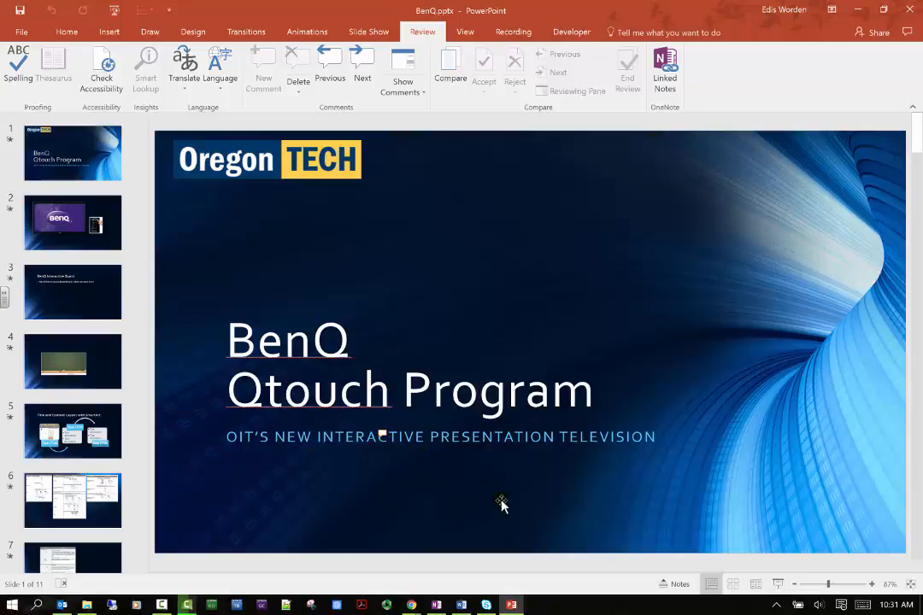